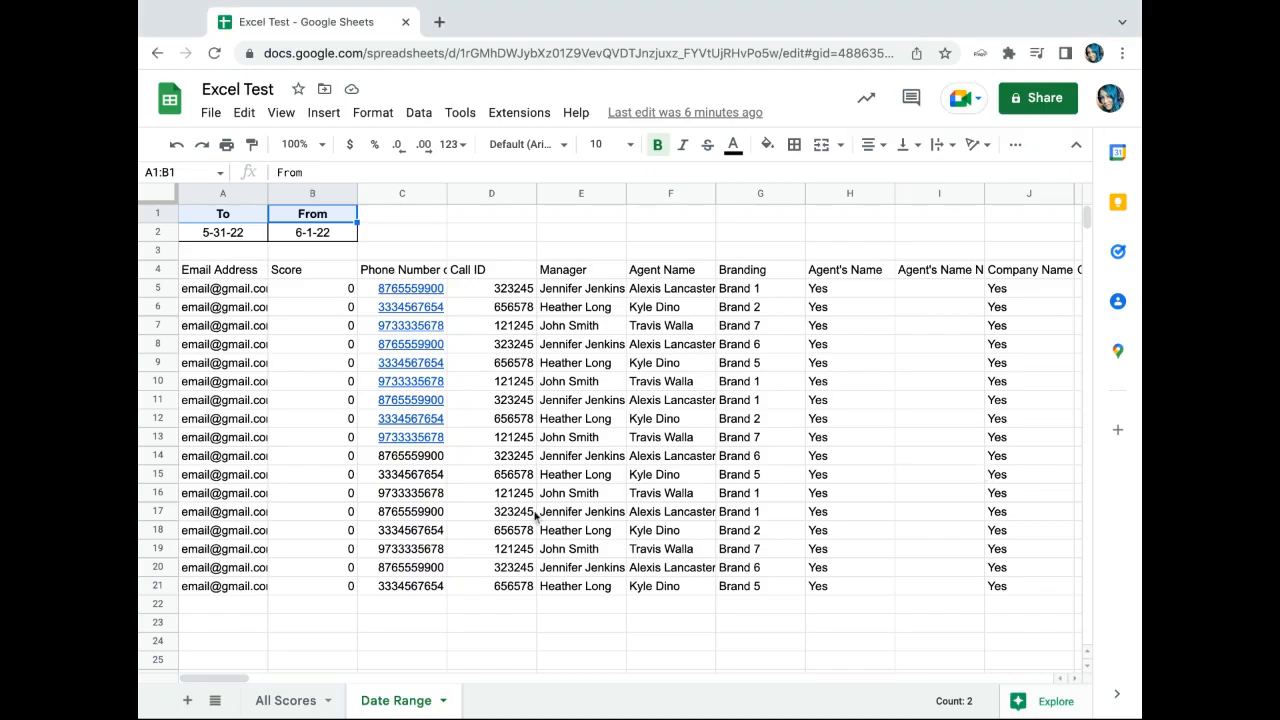
mouse_move(624, 404)
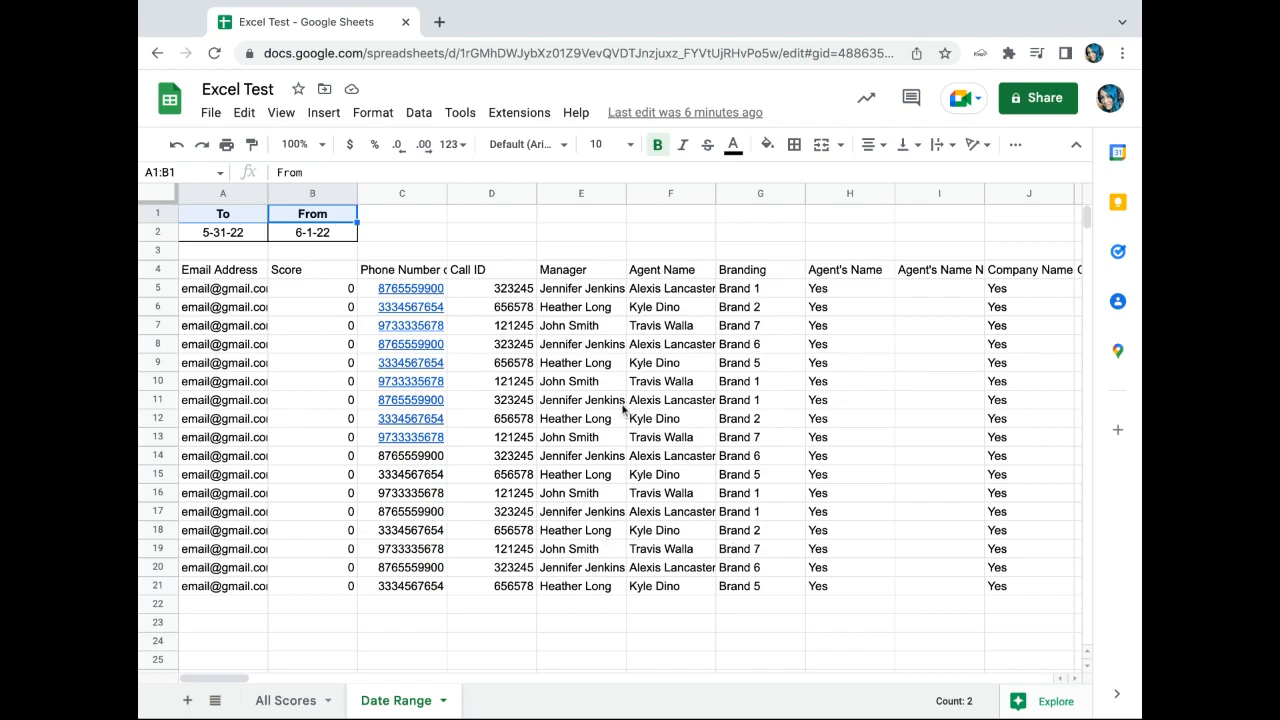
mouse_move(600, 592)
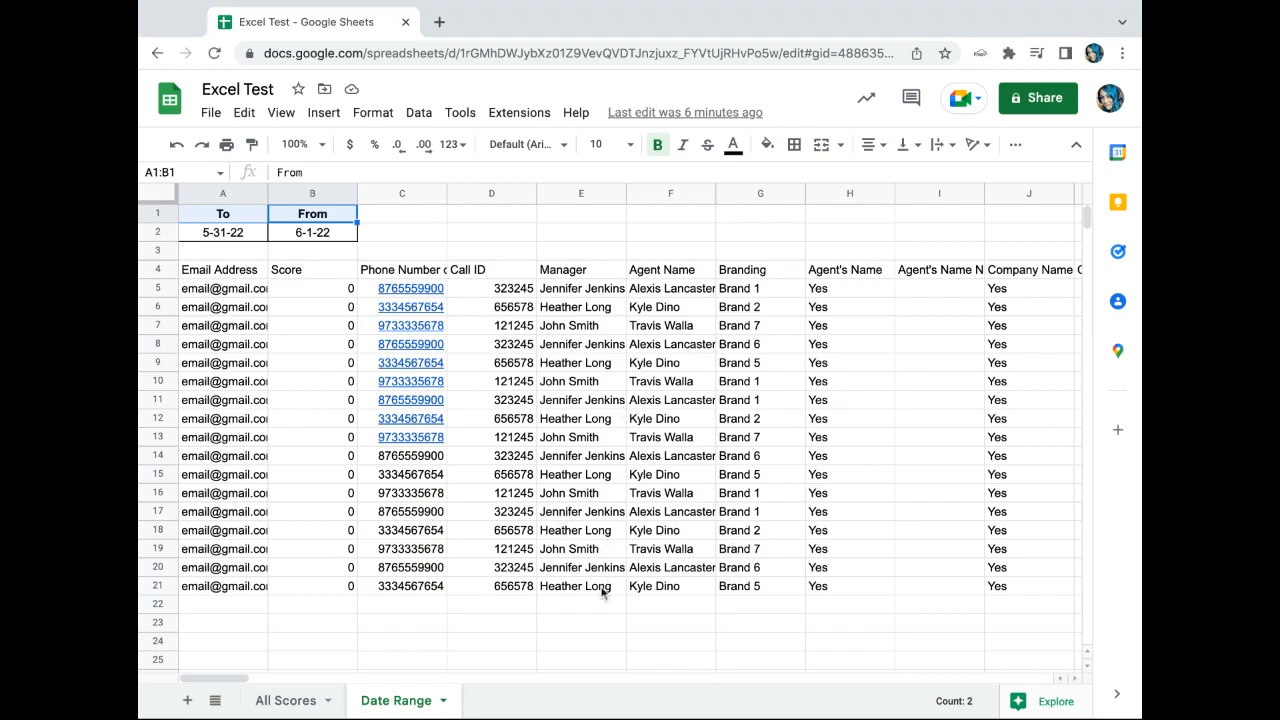
mouse_move(510, 608)
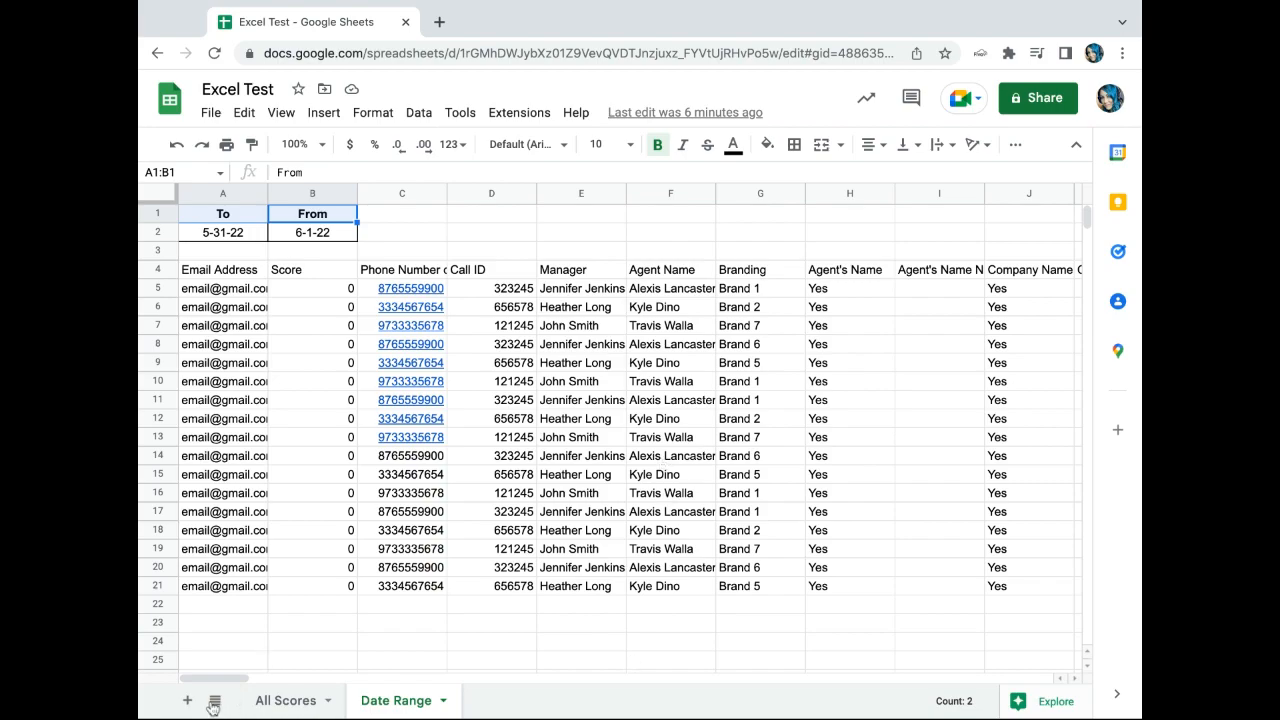
Create a sheet named Averages with headers Agent in A1 and Score in B1
click(188, 700)
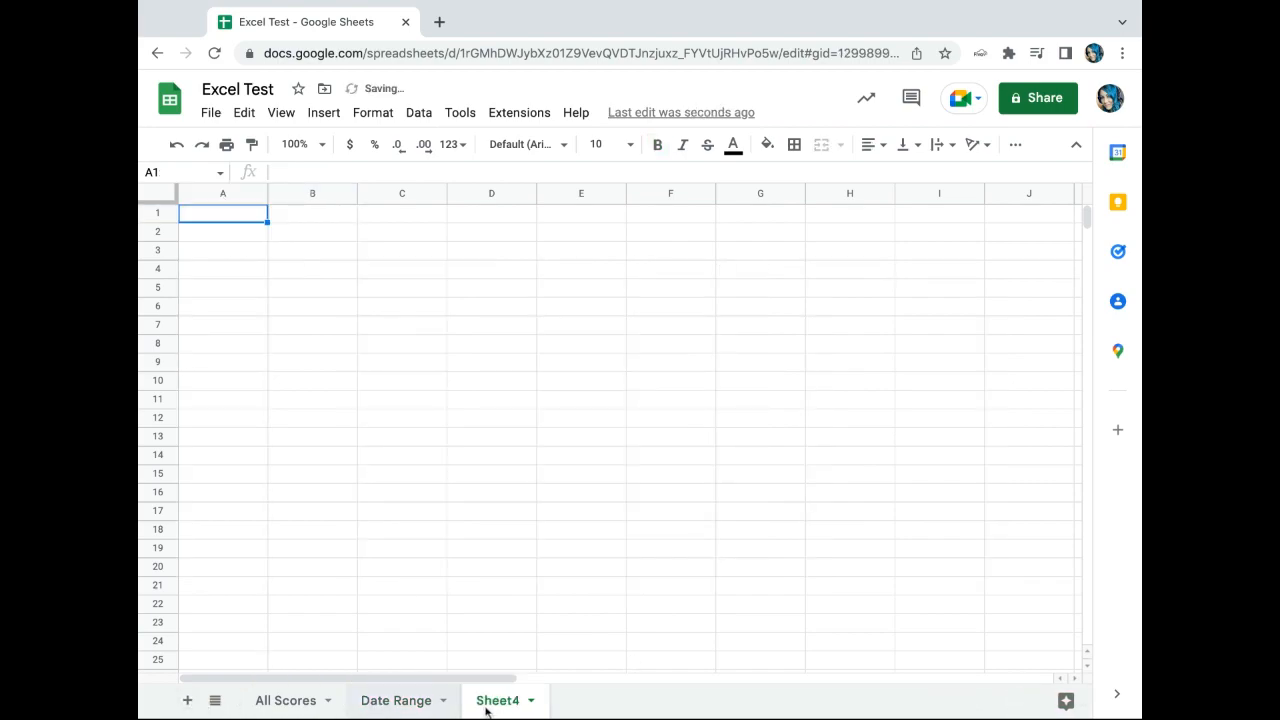
double_click(496, 700)
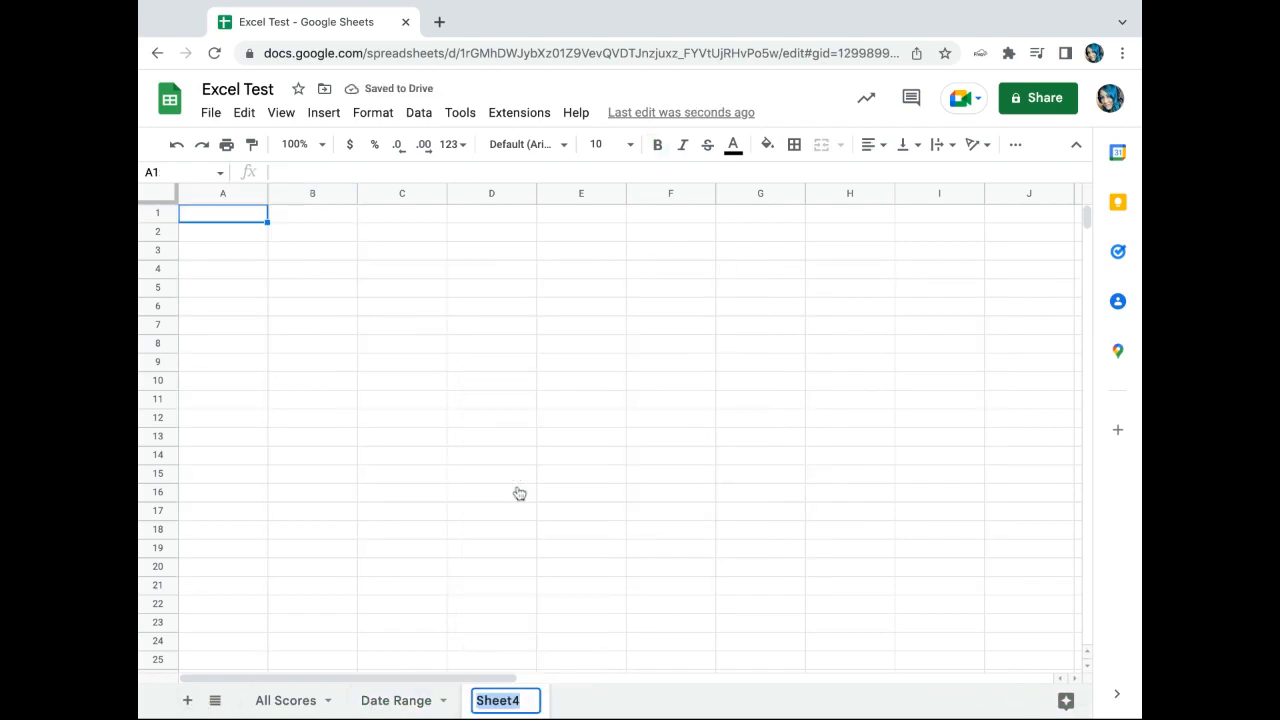
text(Averages)
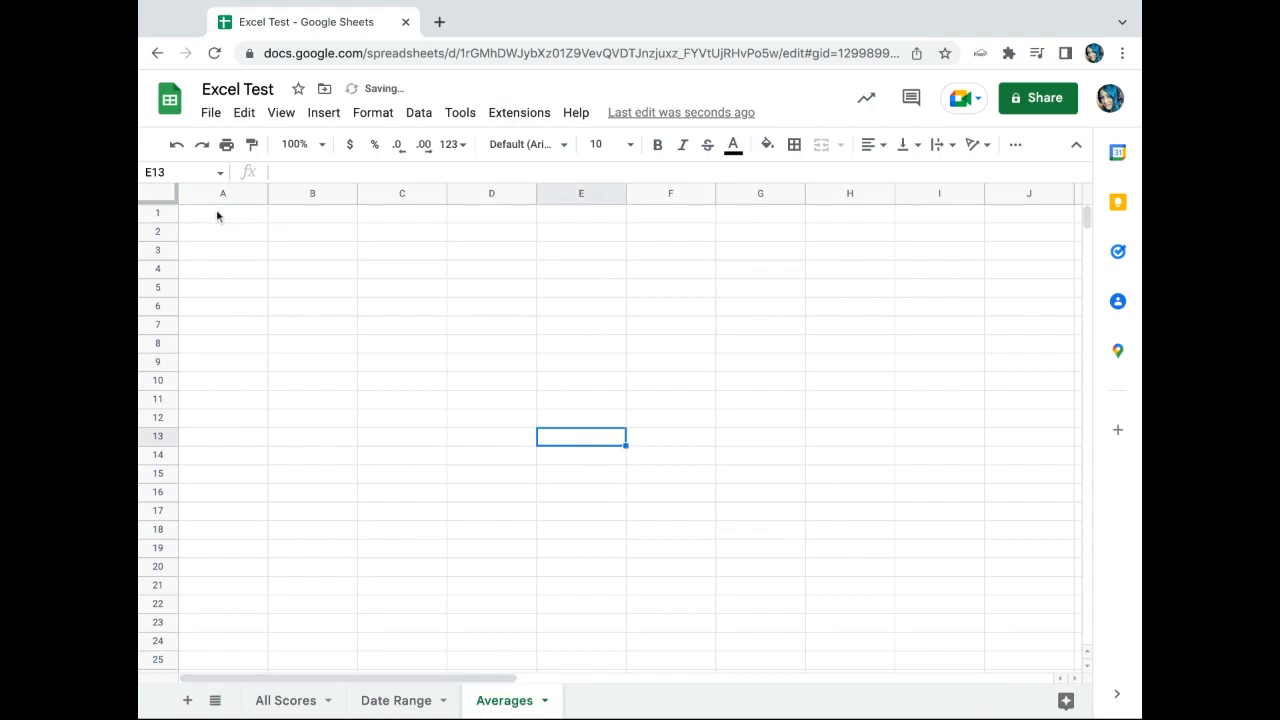
text(Agent)
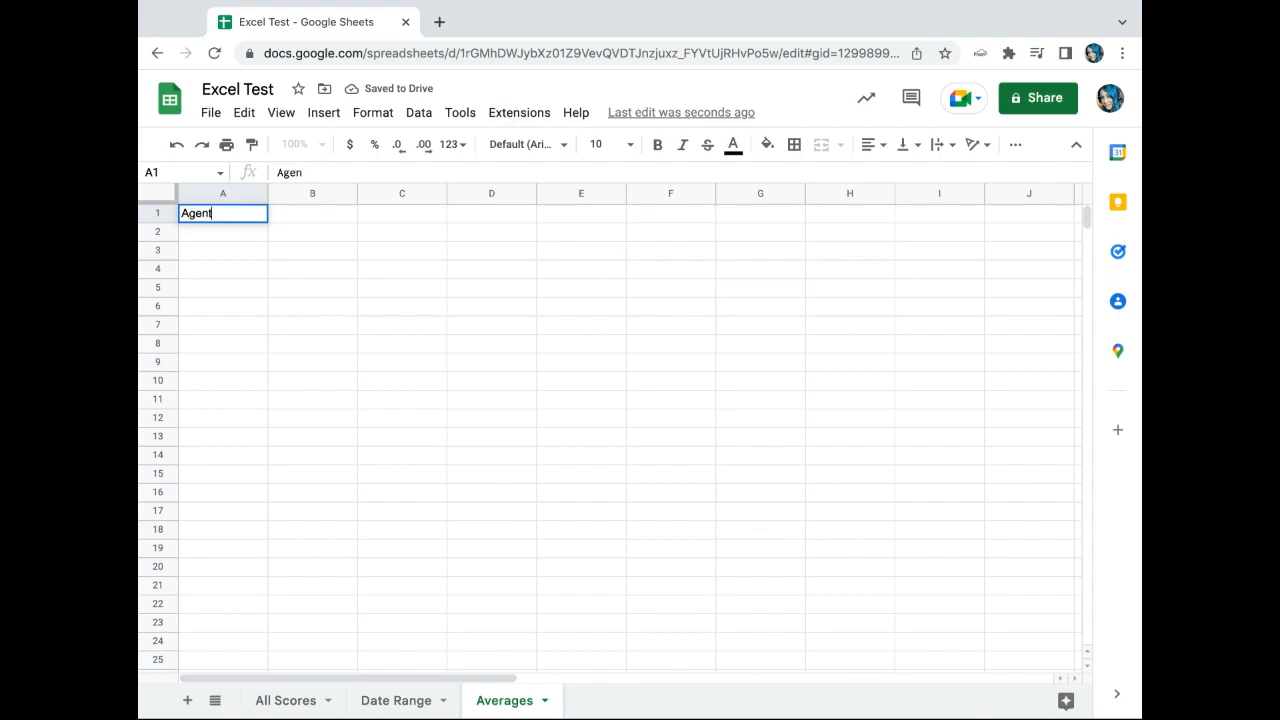
text(Score)
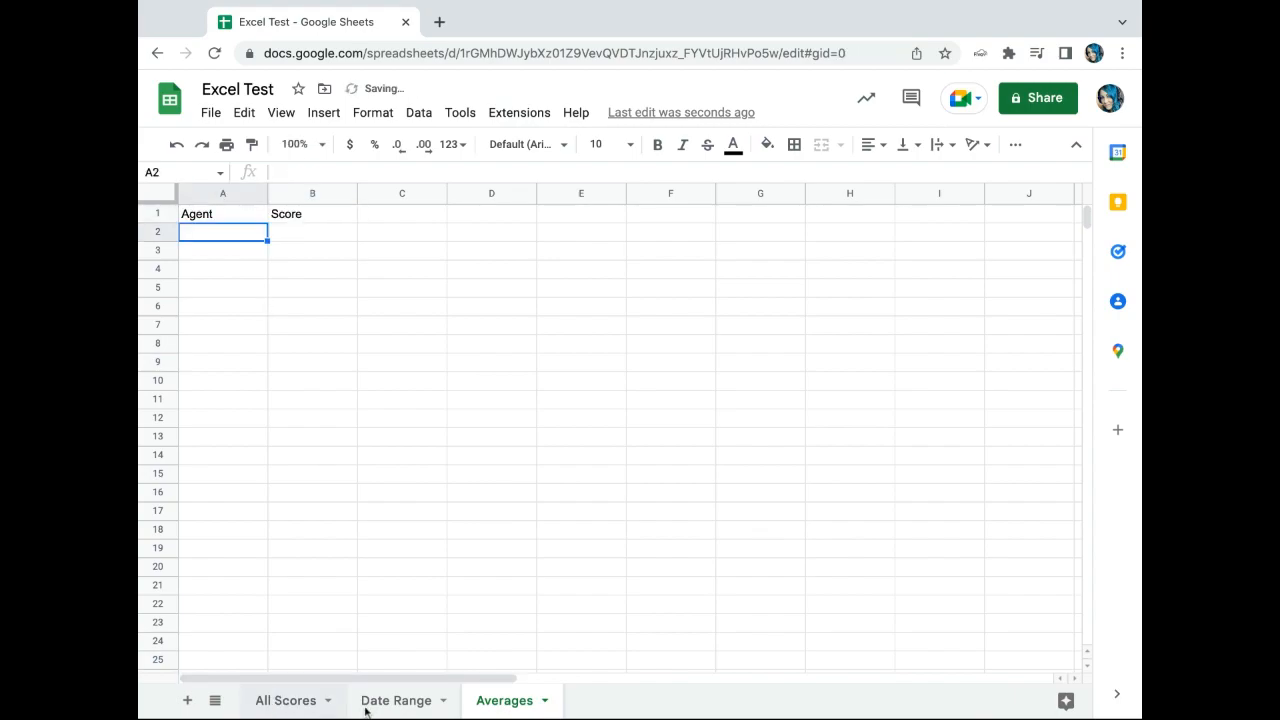
Copy agent names F5:F7 from Date Range into Averages A2 as values only
click(394, 700)
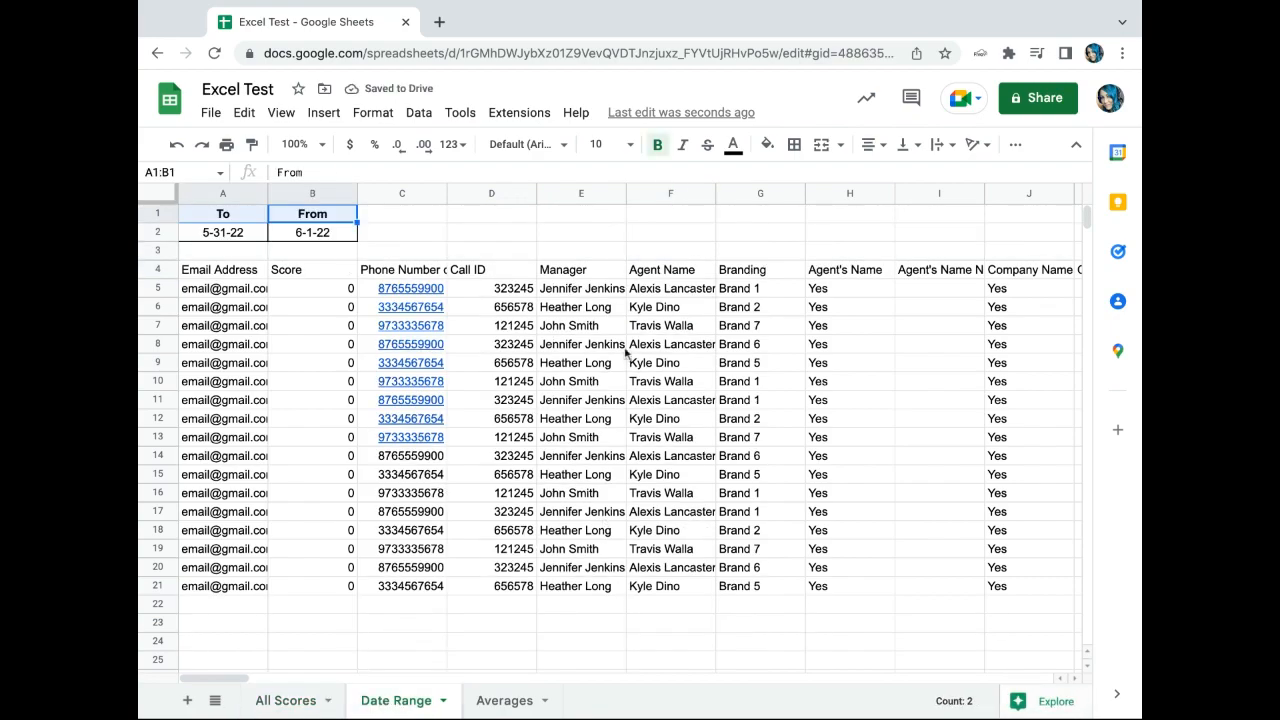
drag(670, 288, 670, 324)
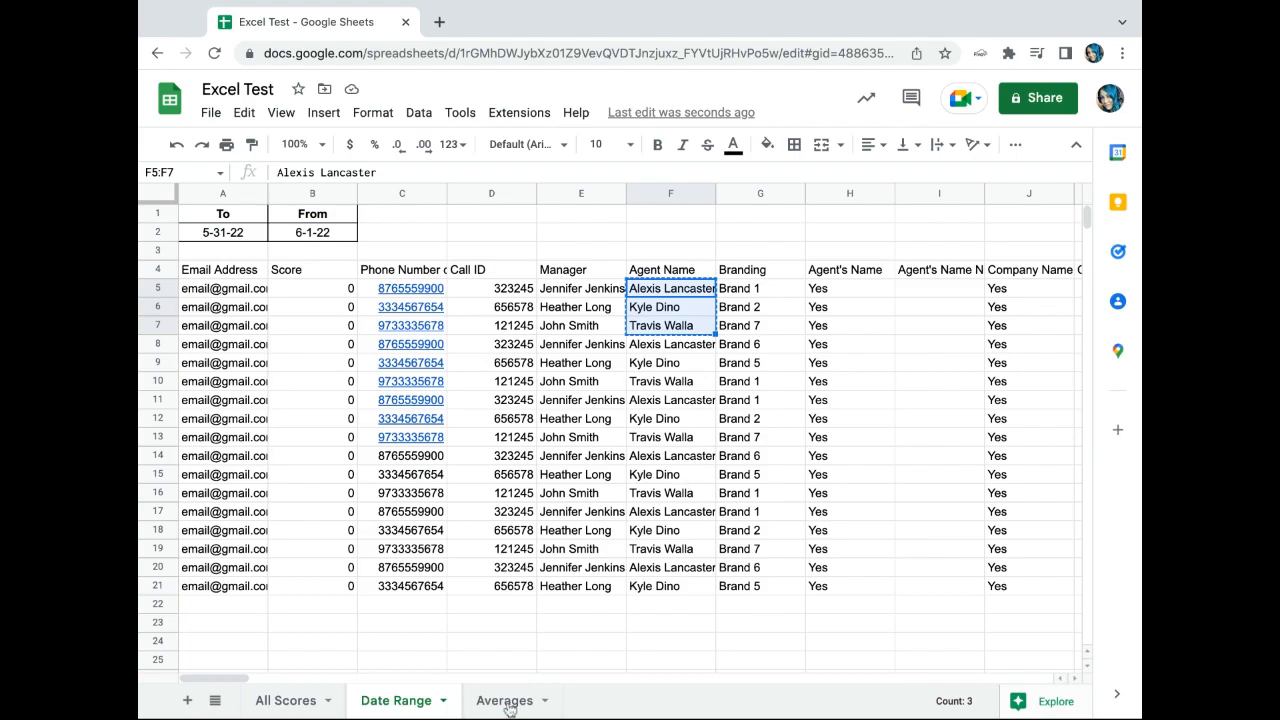
click(502, 700)
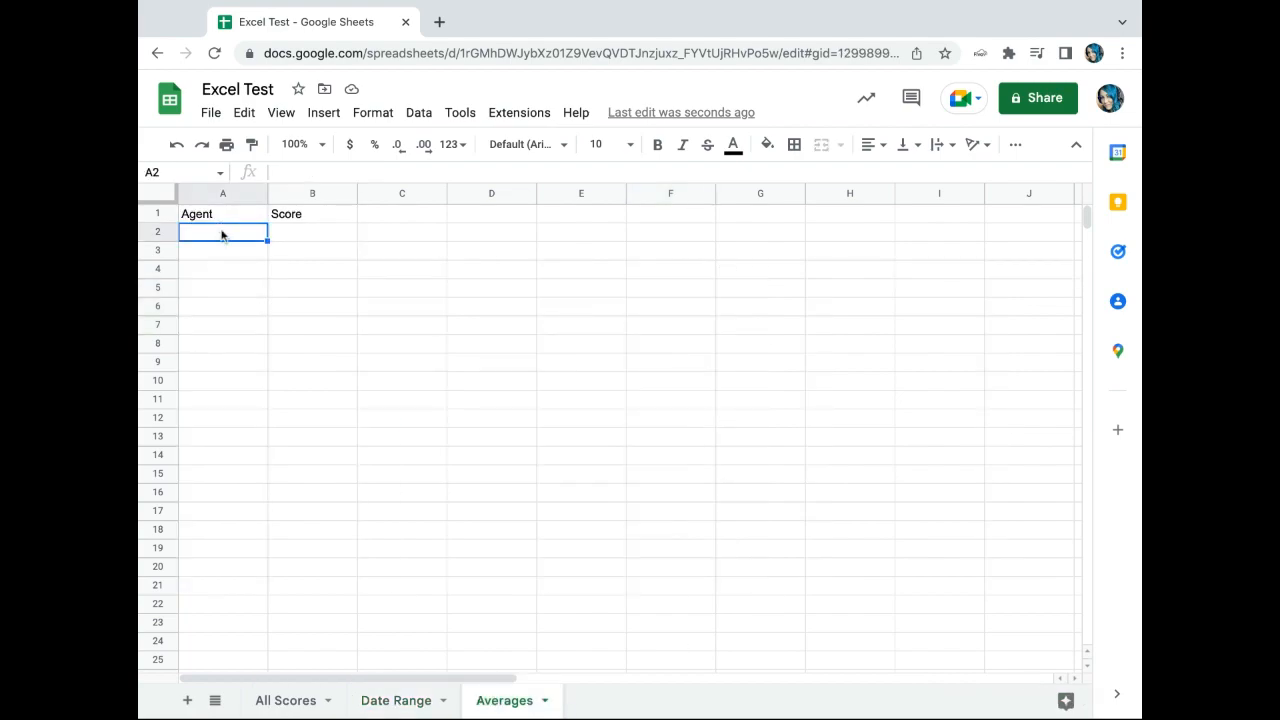
right_click(222, 232)
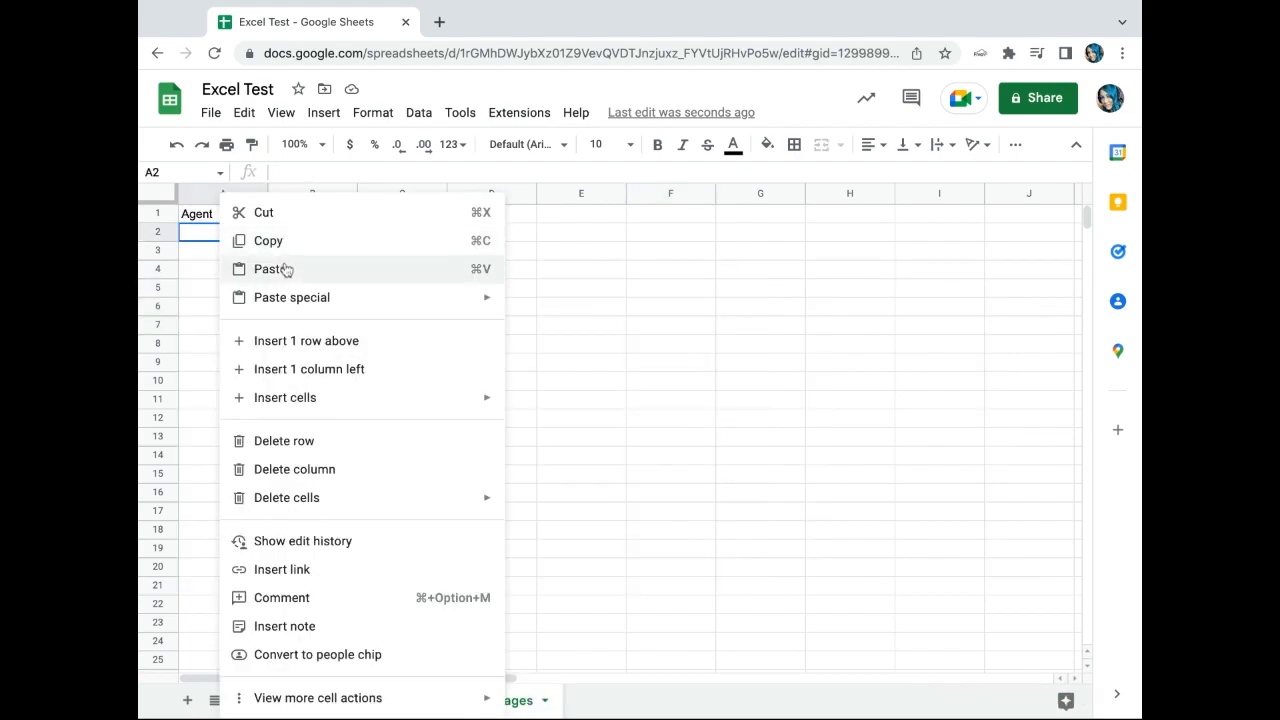
mouse_move(292, 296)
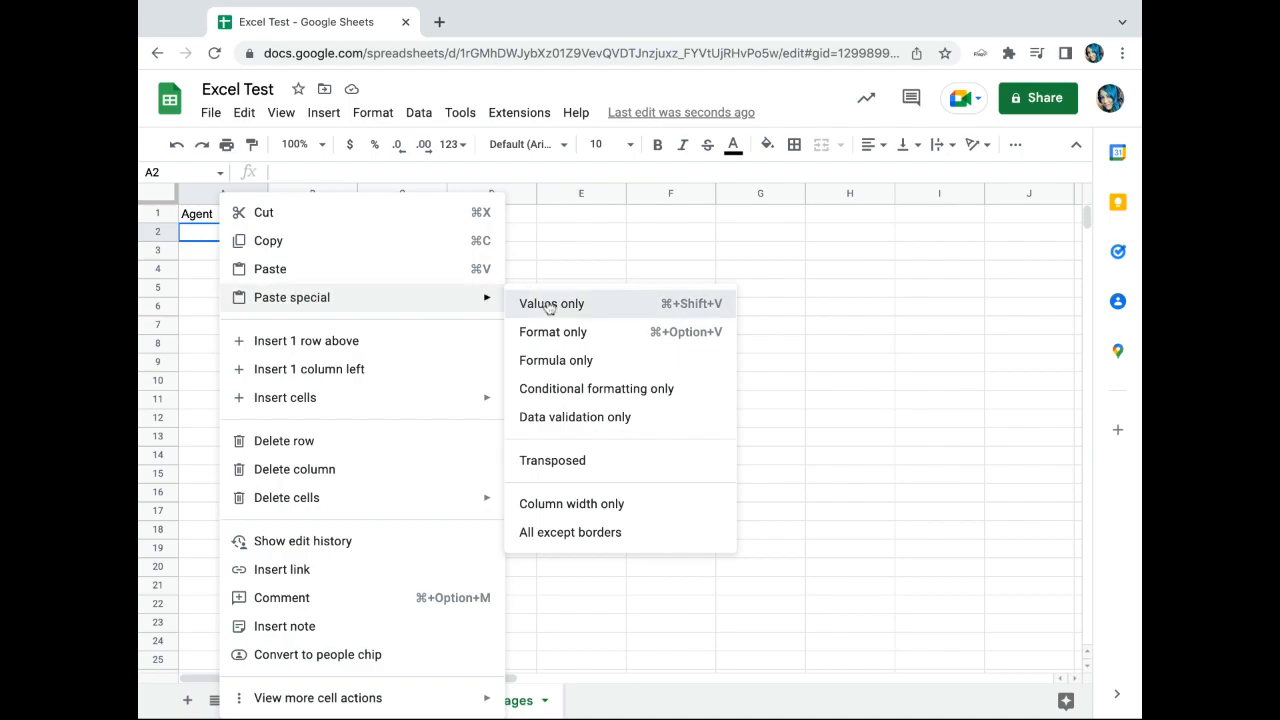
click(552, 304)
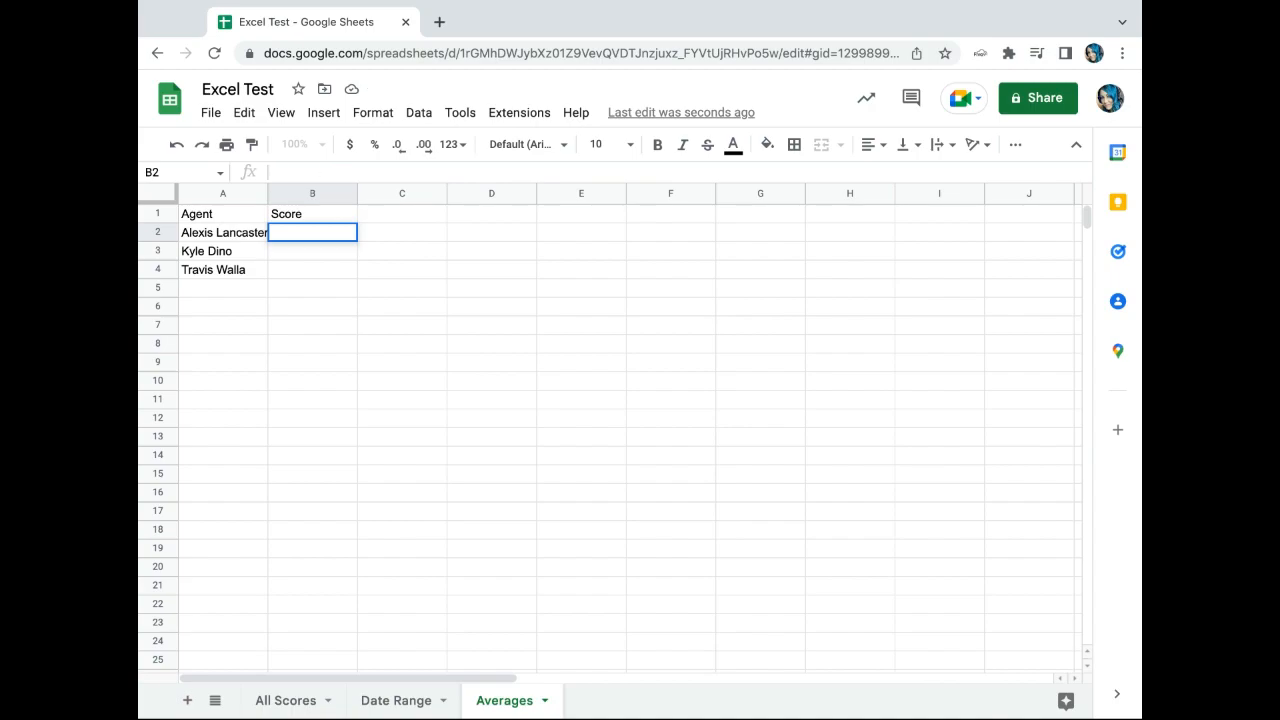
text(=a)
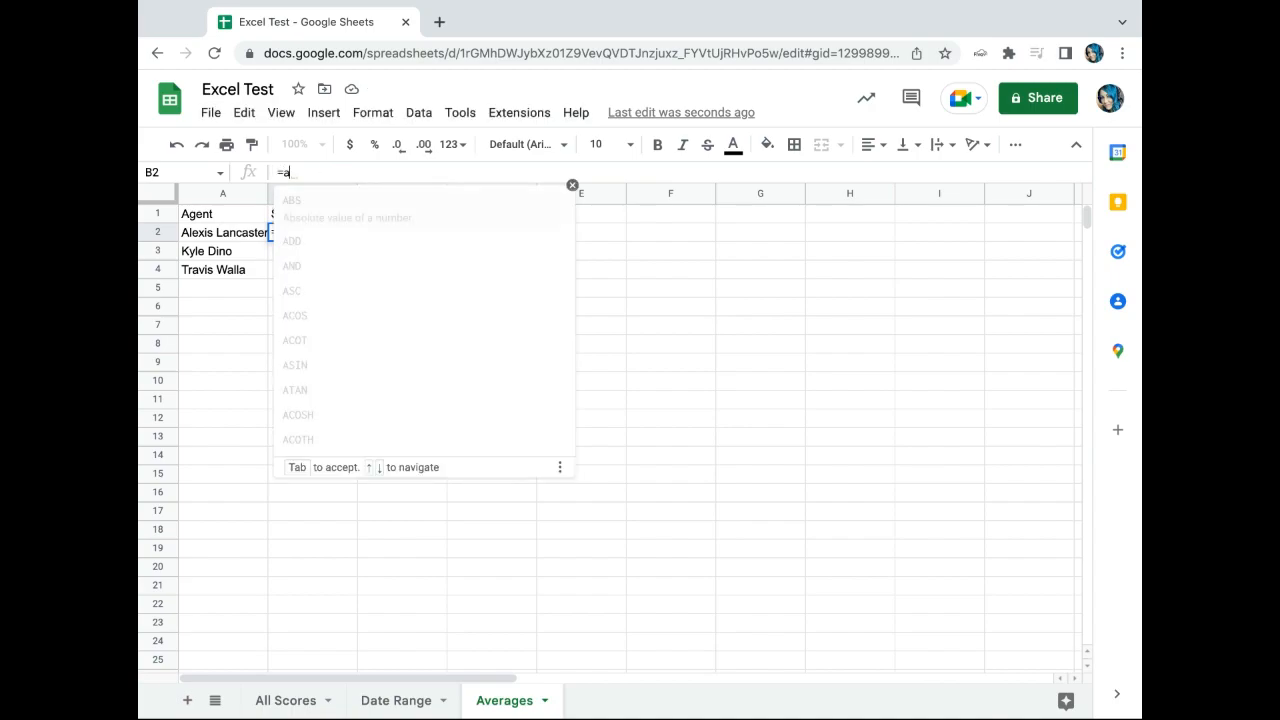
text(verageifs()
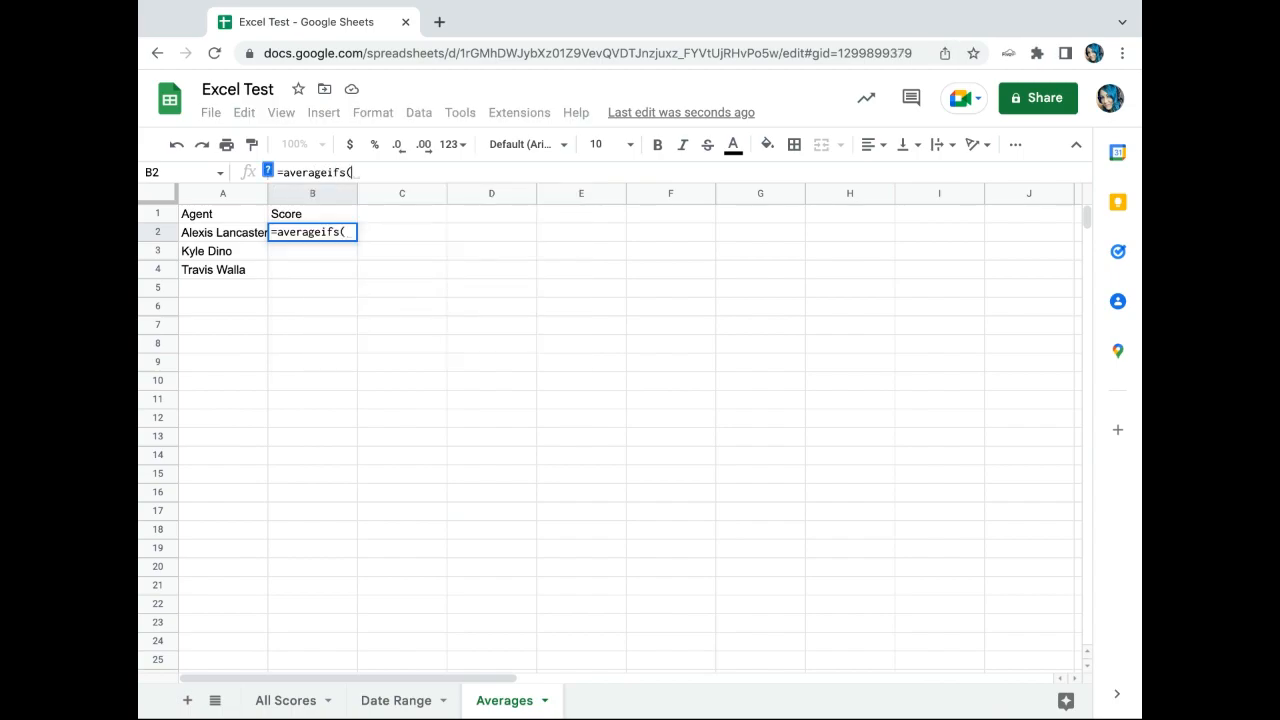
text(')
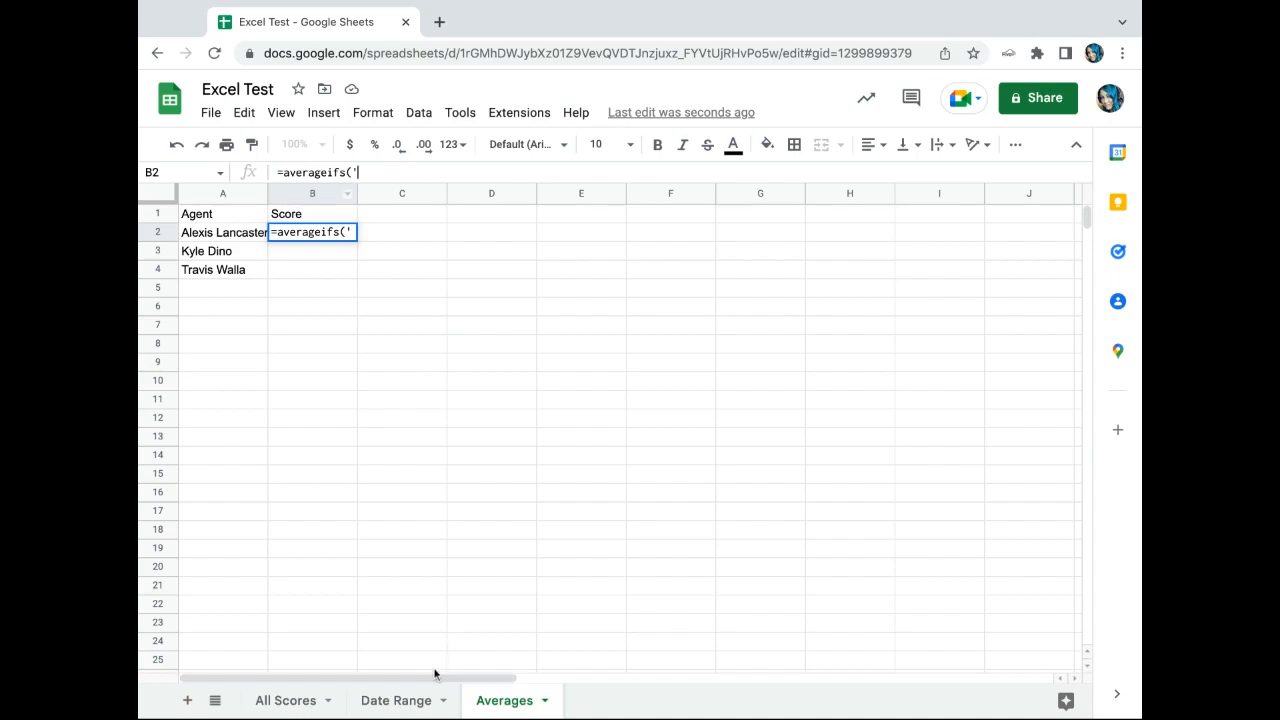
text(Date Range)
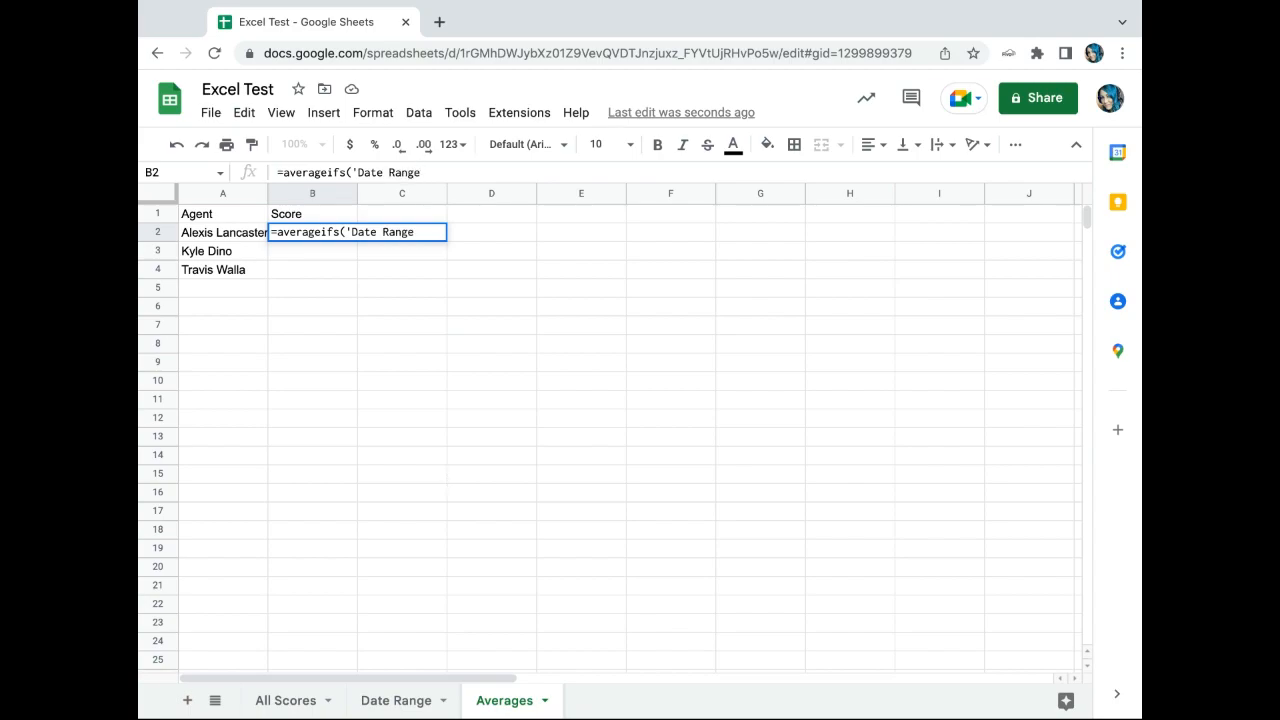
text(')
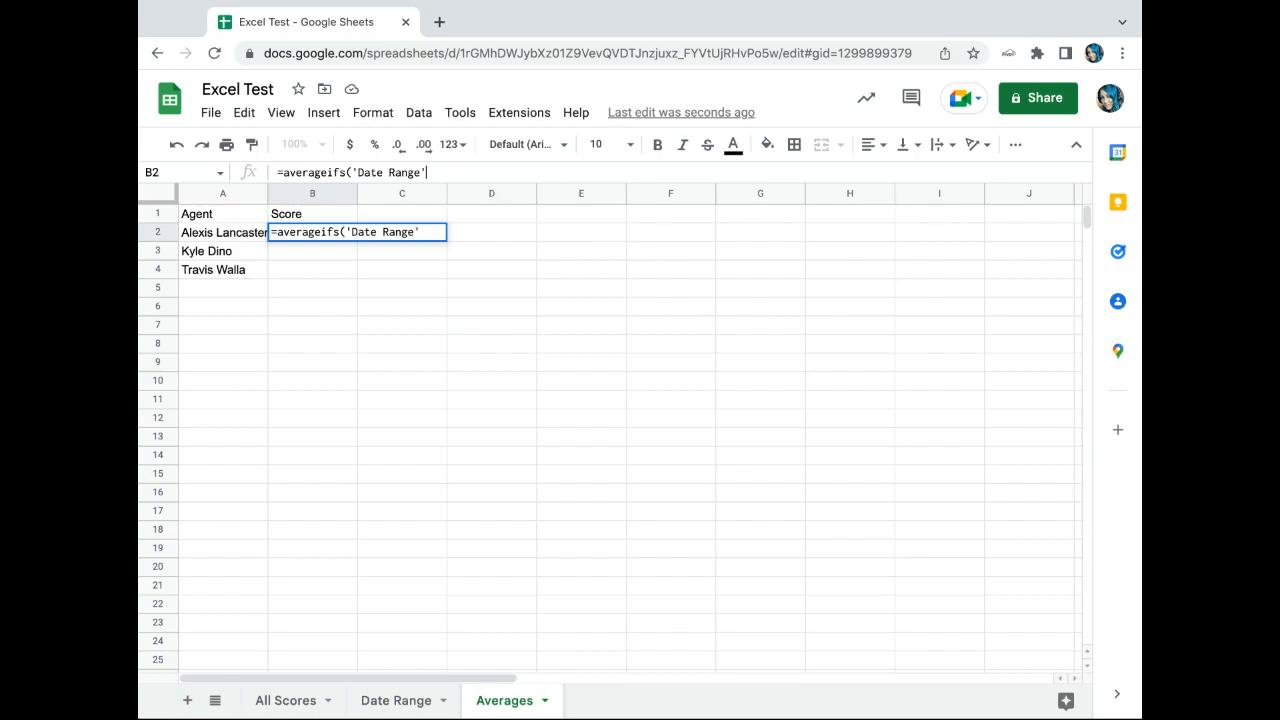
text(!)
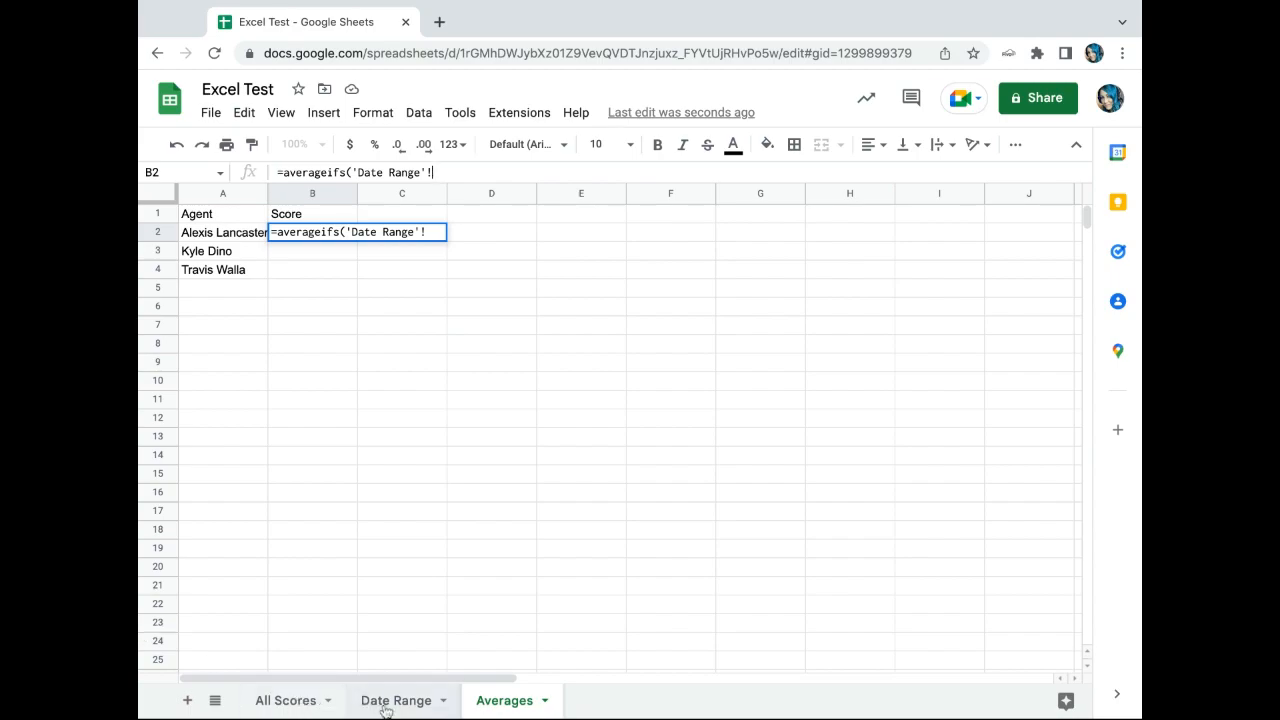
Select Date Range's % Score column DI as the range to average
click(396, 700)
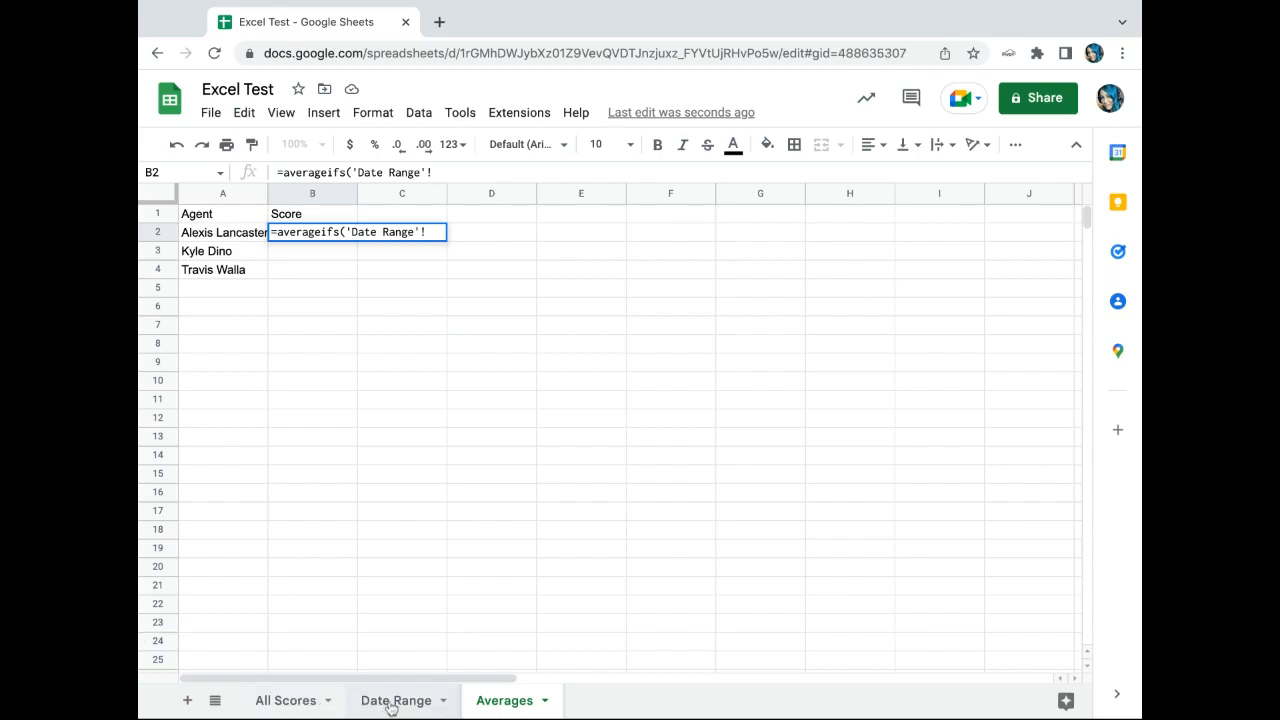
click(394, 700)
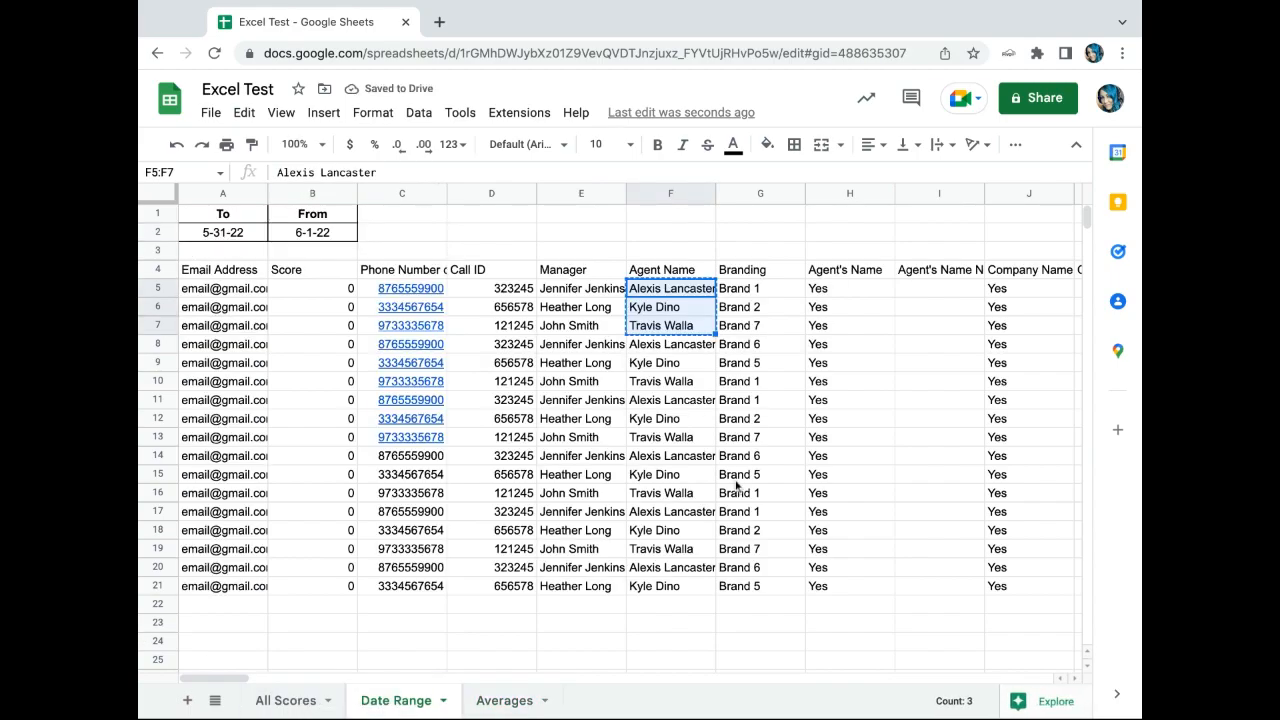
scroll(right, 3)
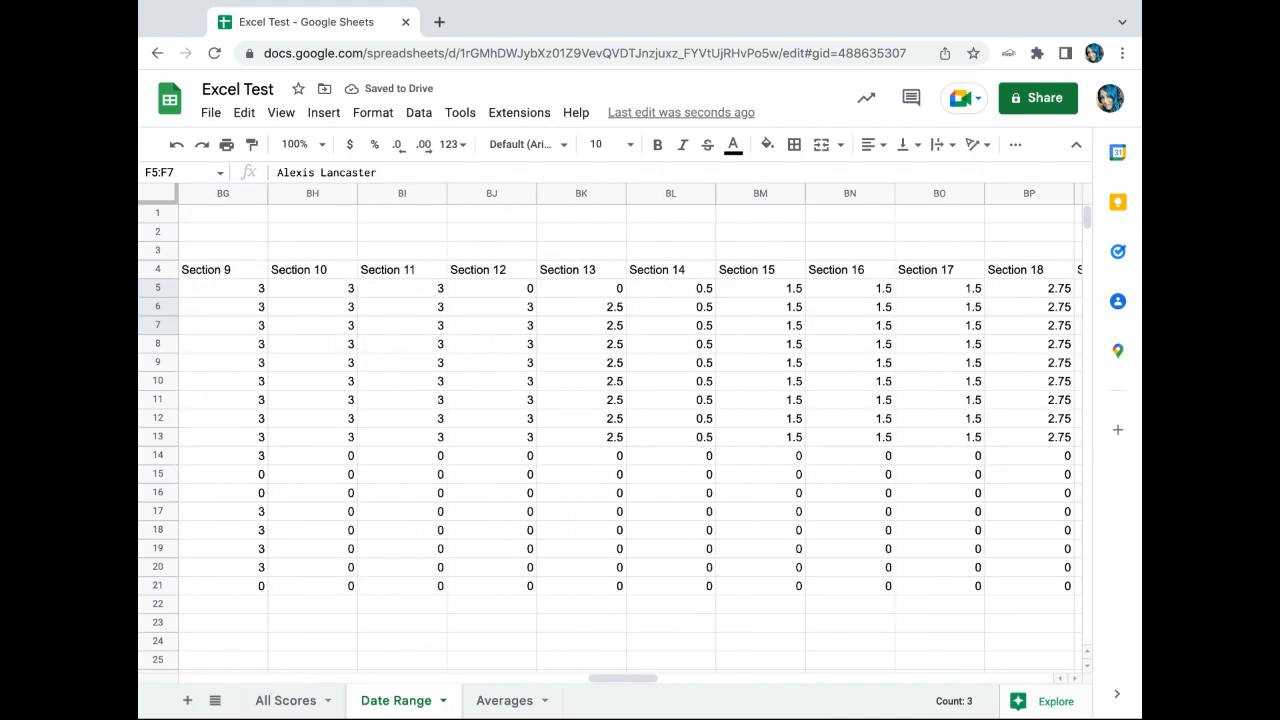
scroll(right, 3)
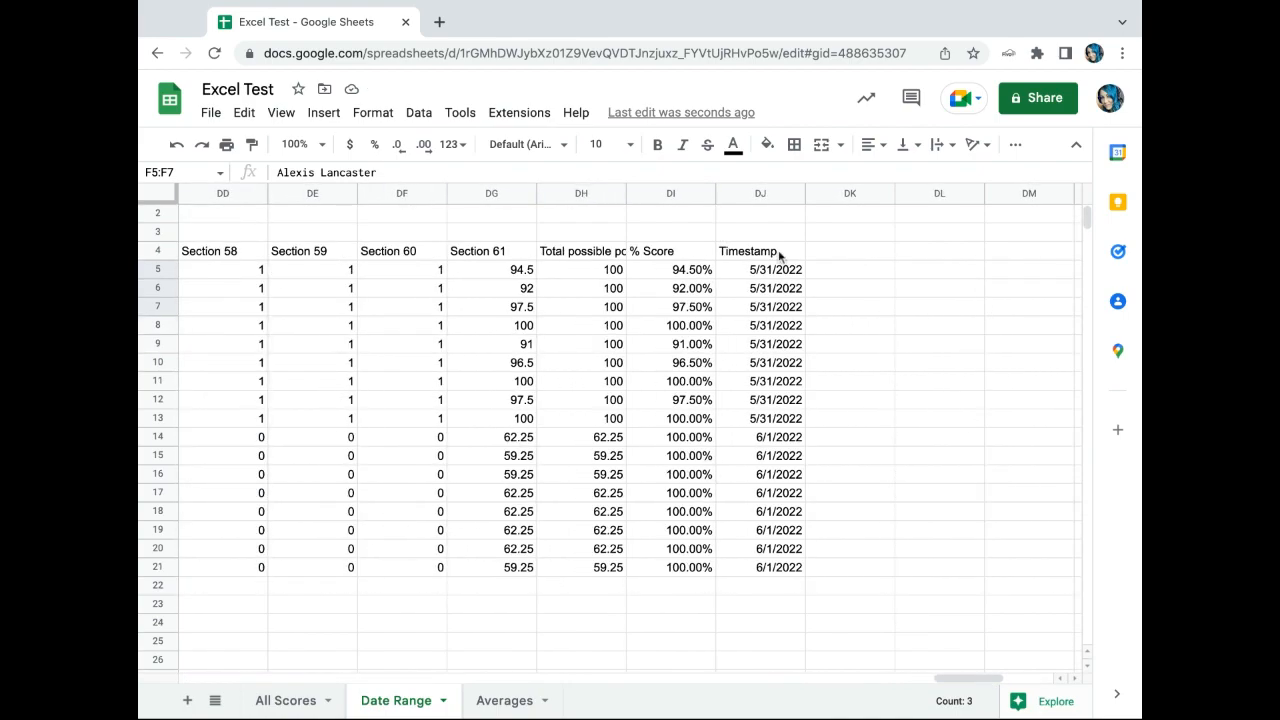
click(670, 192)
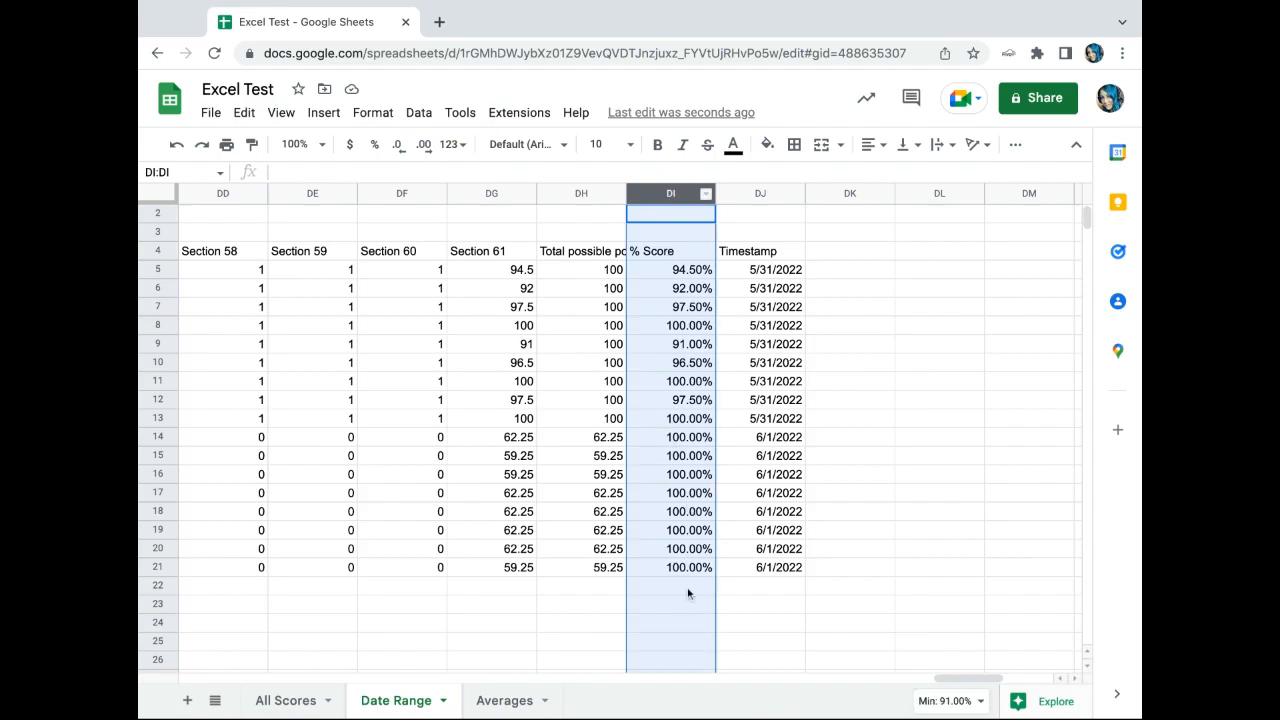
mouse_move(704, 212)
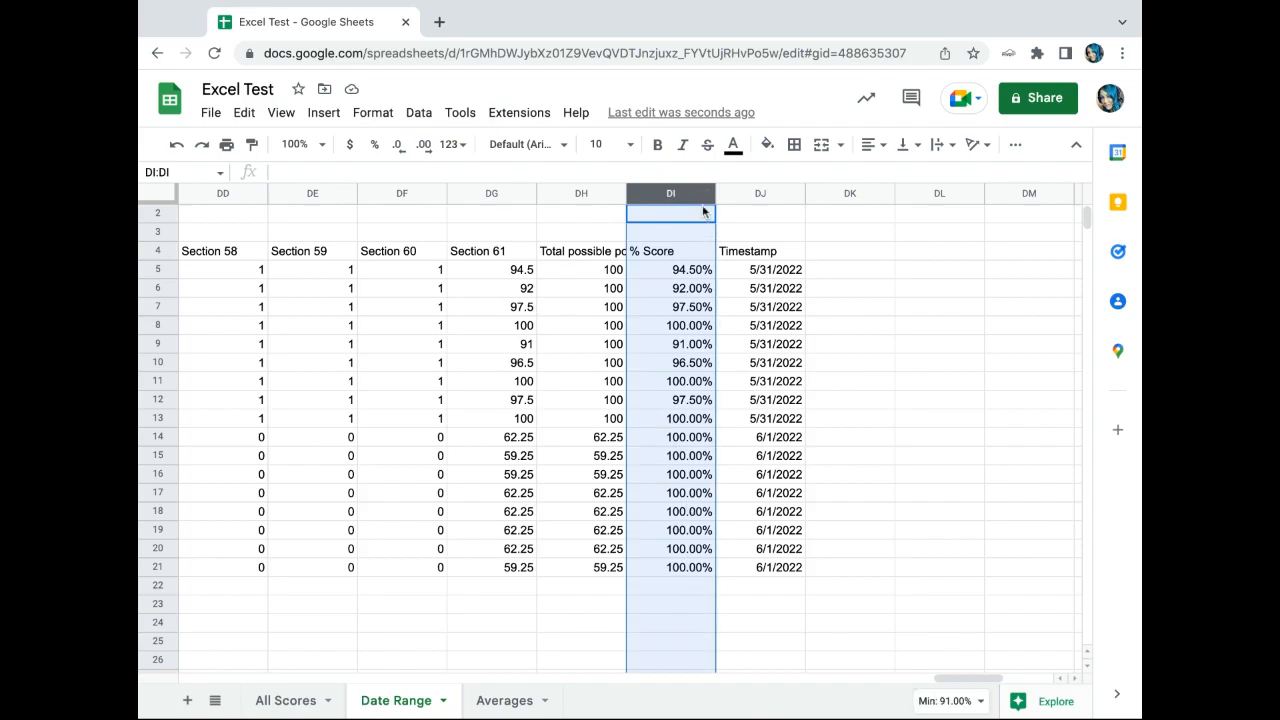
mouse_move(436, 700)
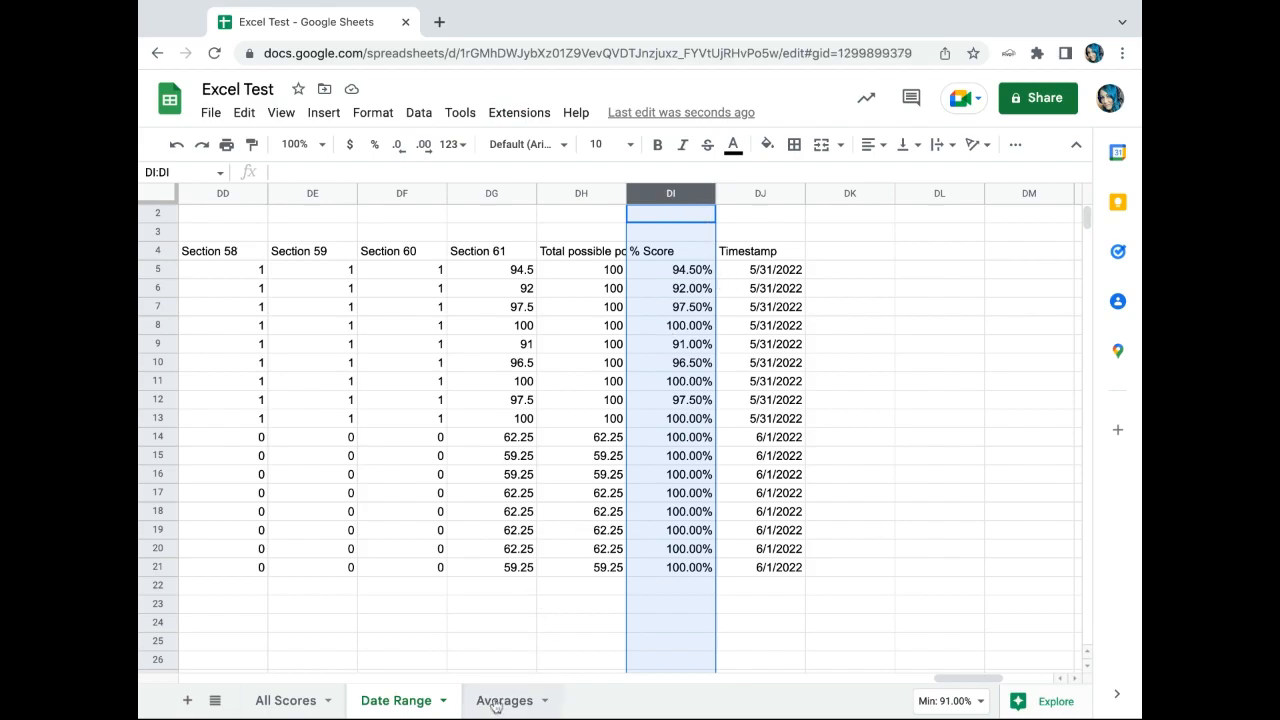
Extend the formula to =averageifs('Date Range'!DI:DI,'Date Range'! back on Averages
click(504, 700)
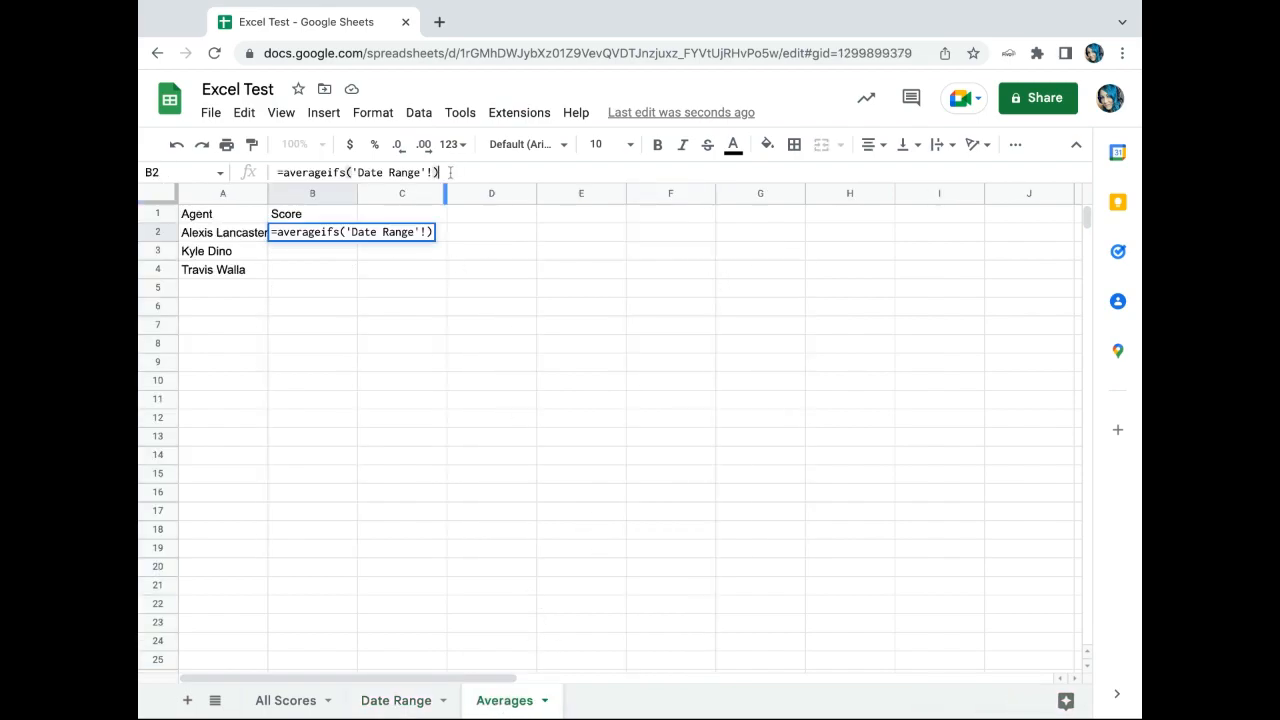
text(D1:)
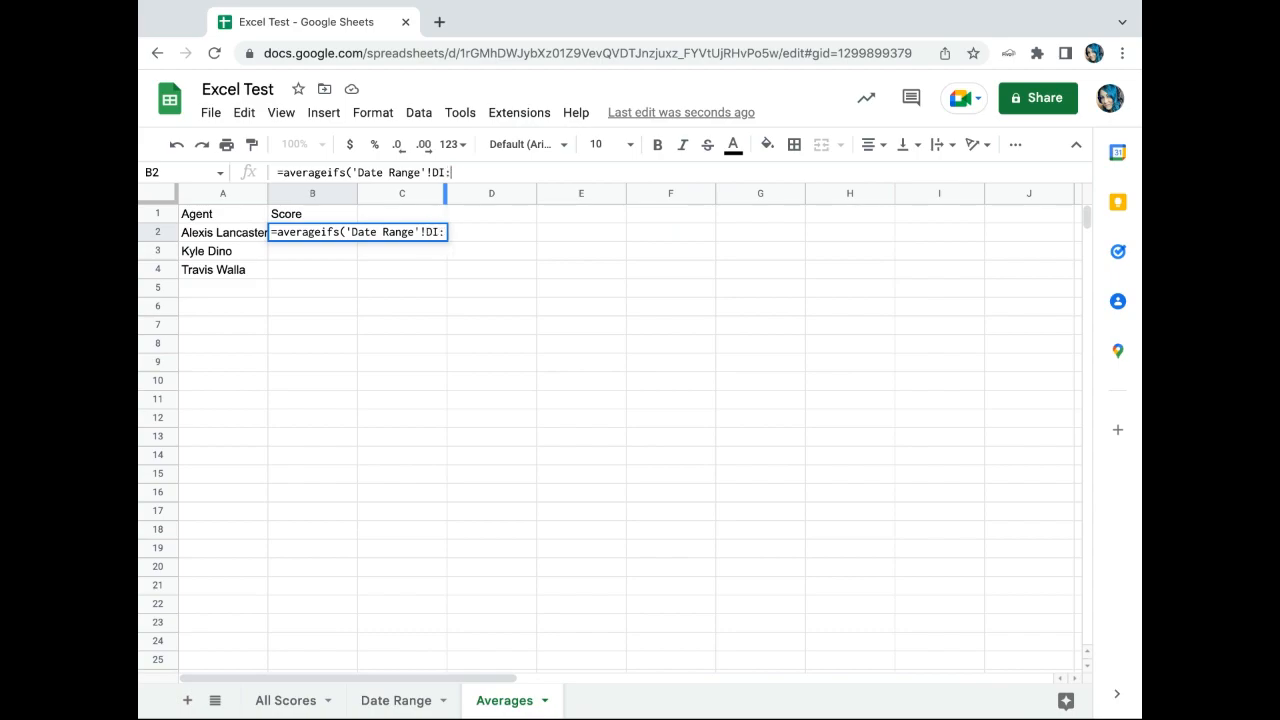
text(DI)
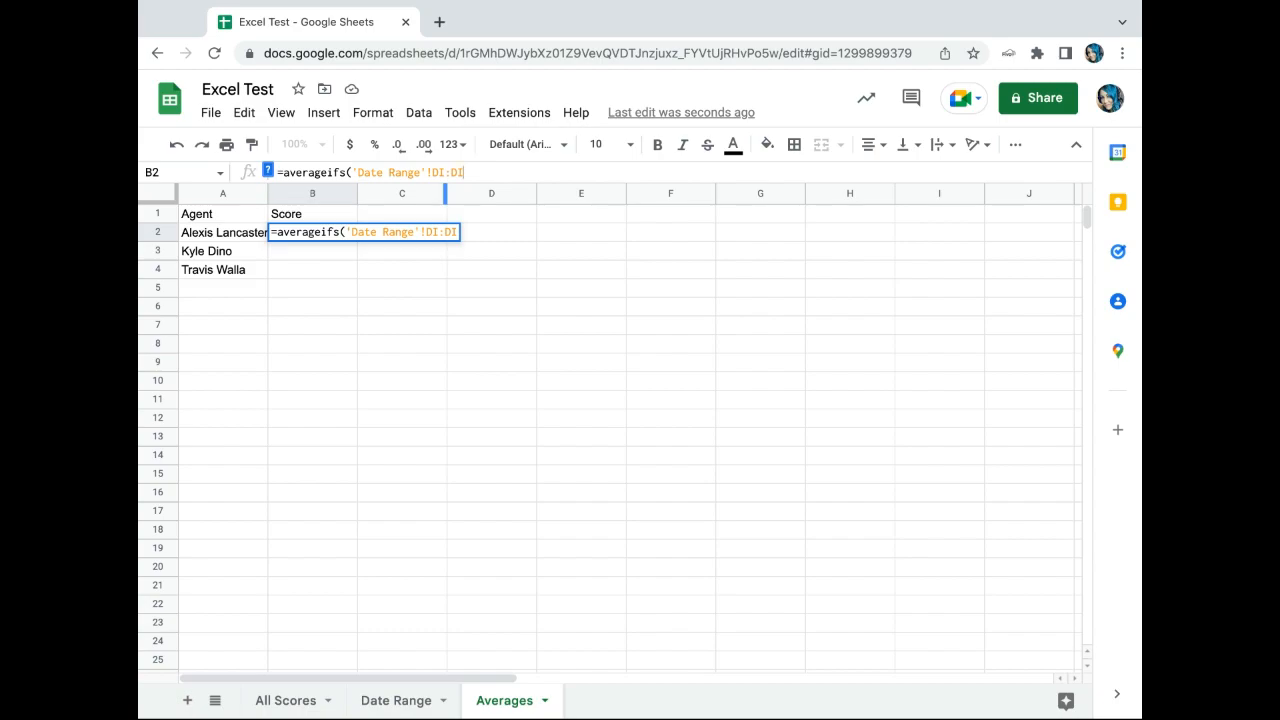
text(,')
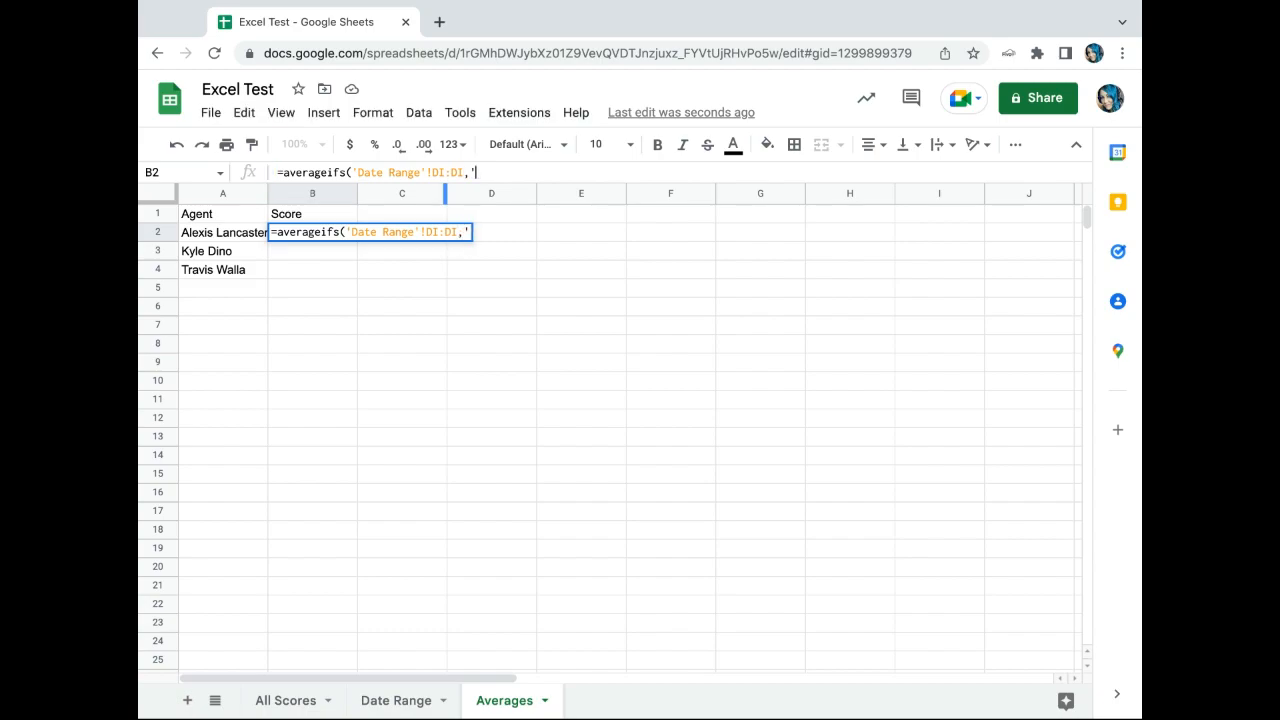
text('Date)
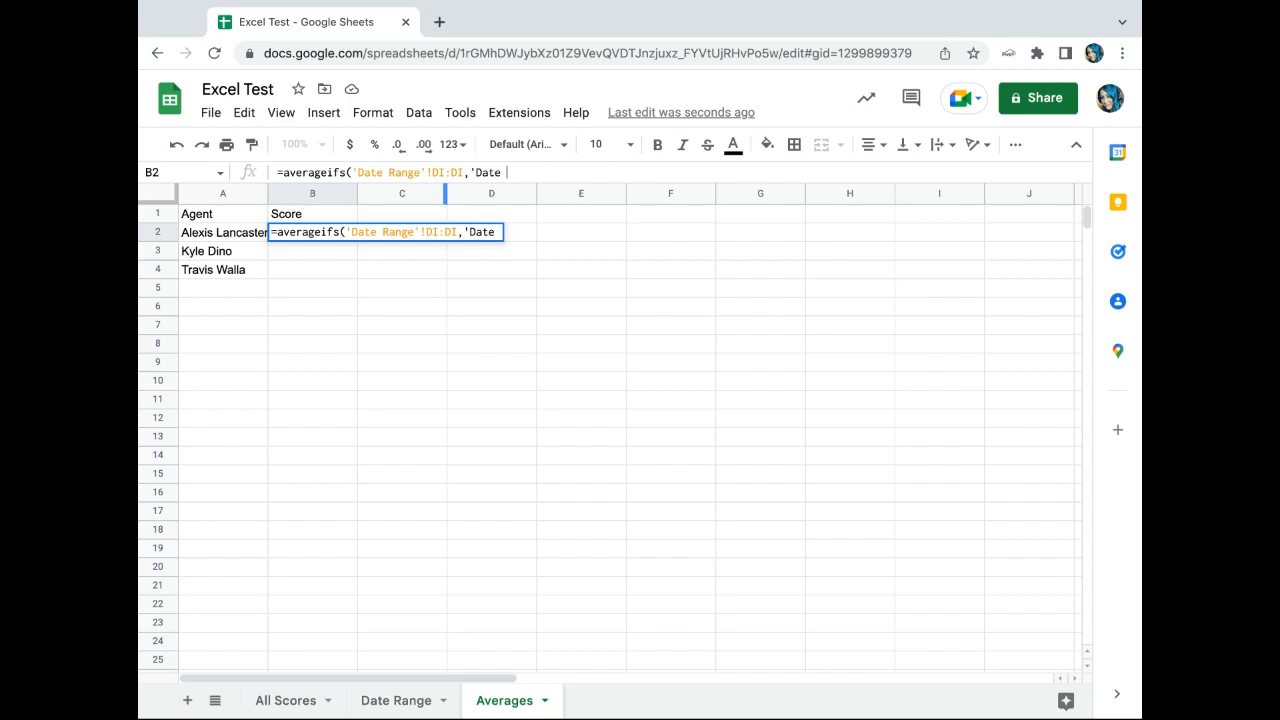
text(Range')
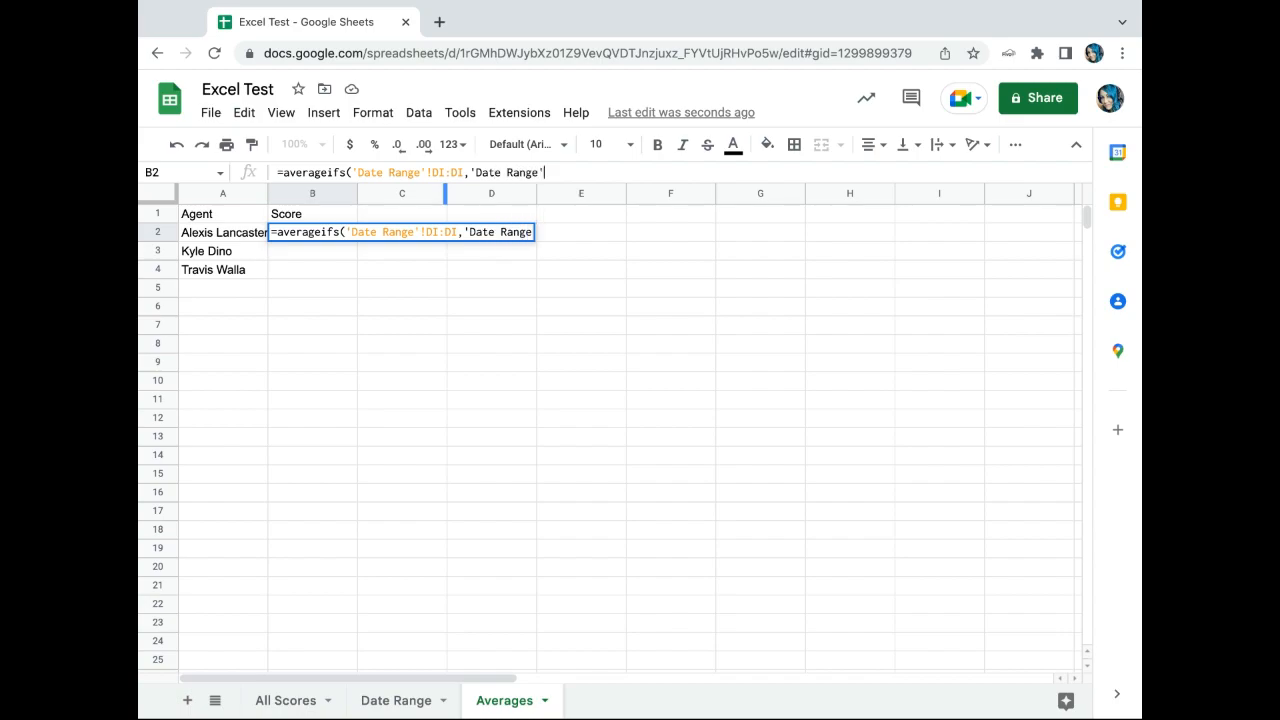
text(!)
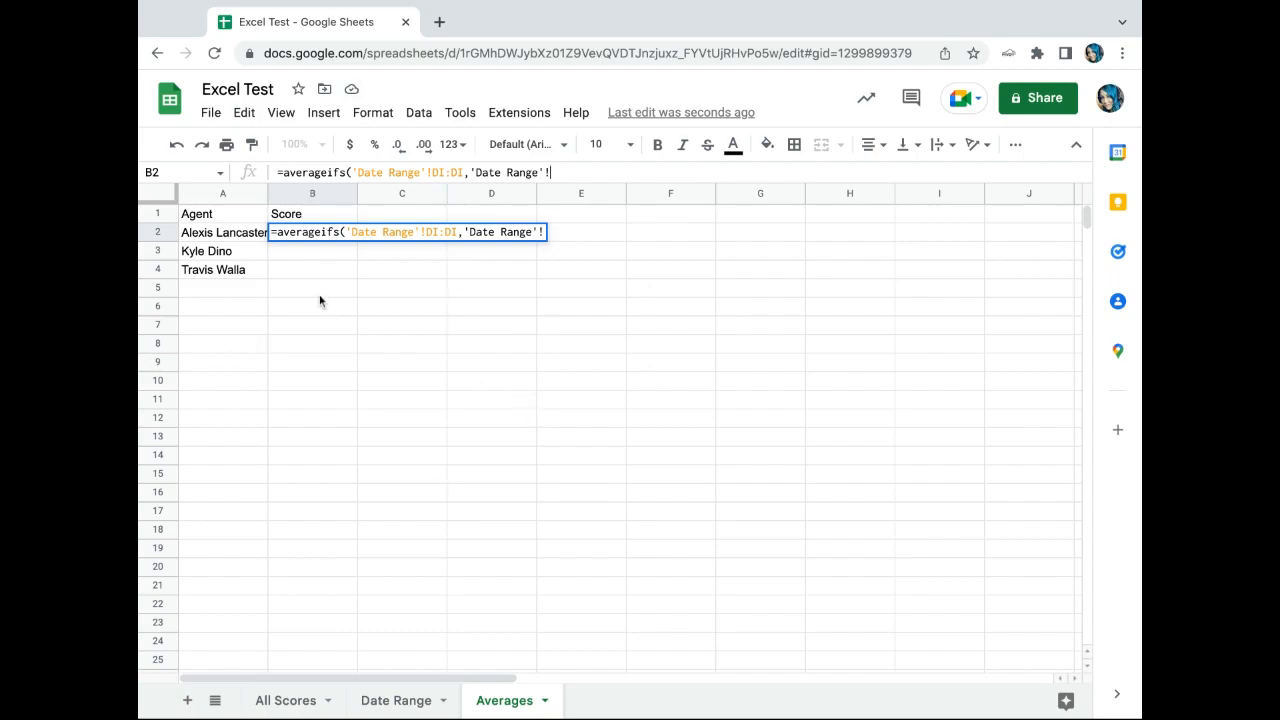
click(396, 700)
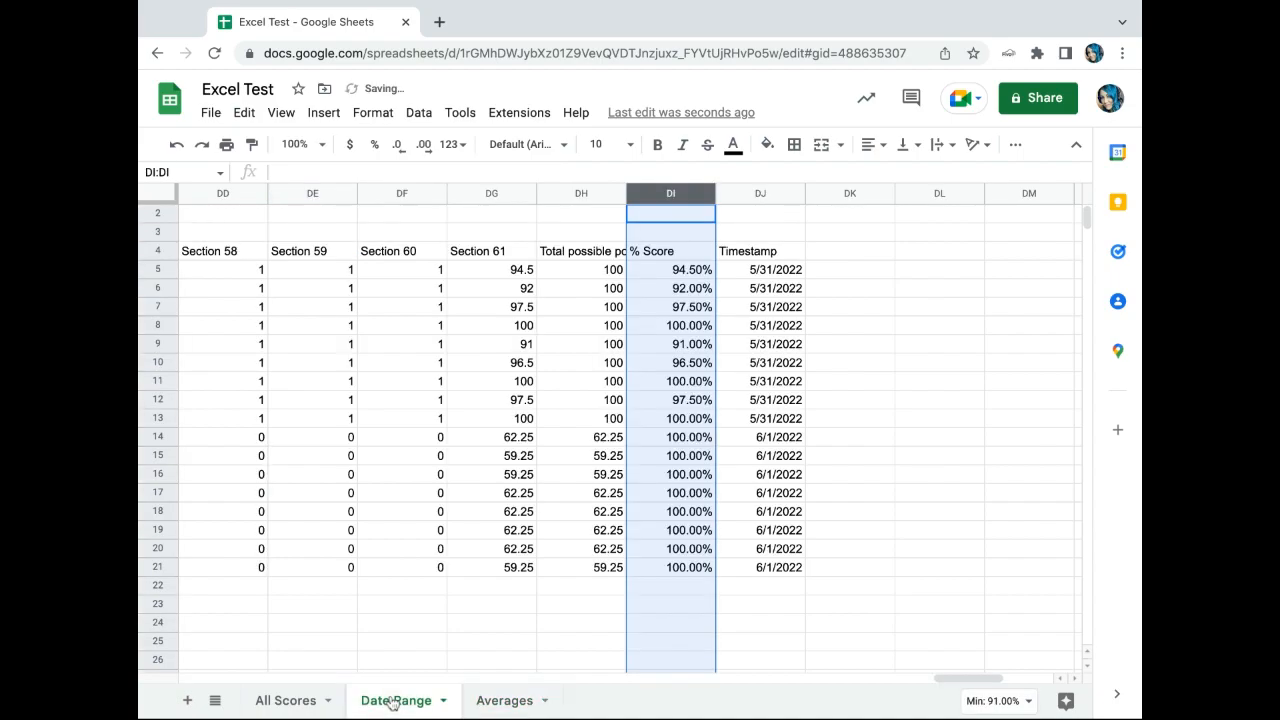
click(396, 700)
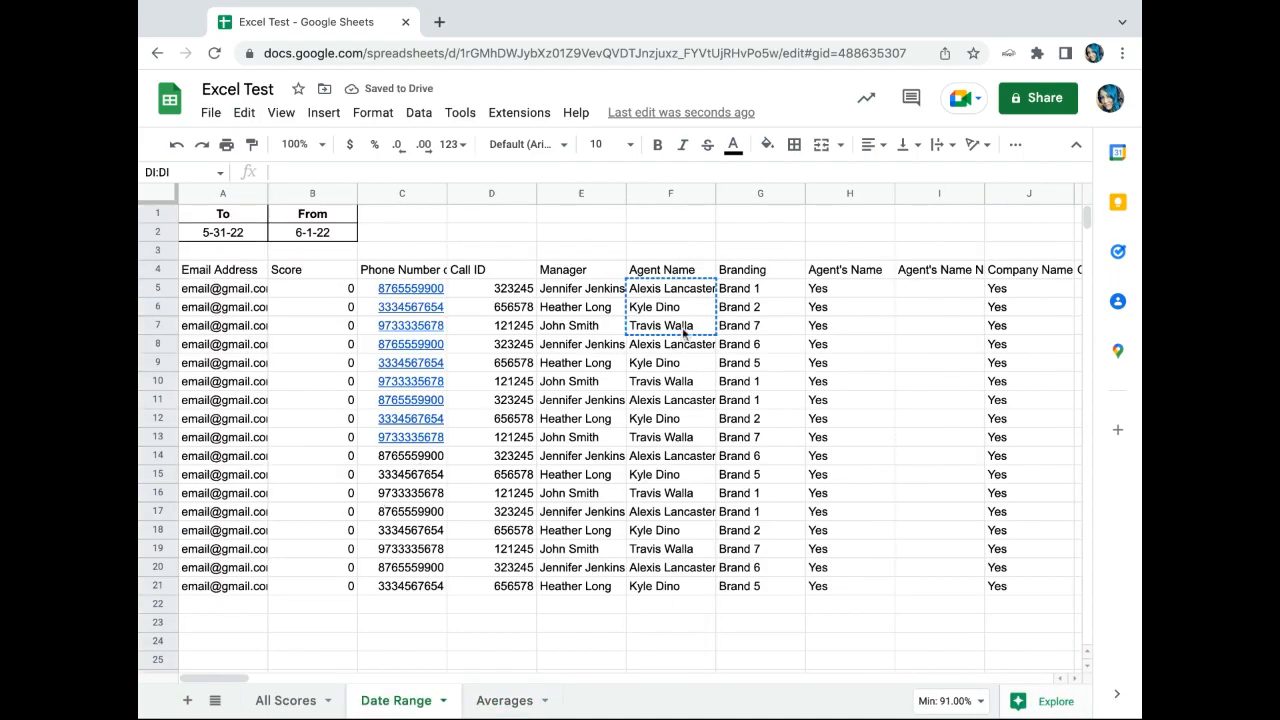
click(670, 192)
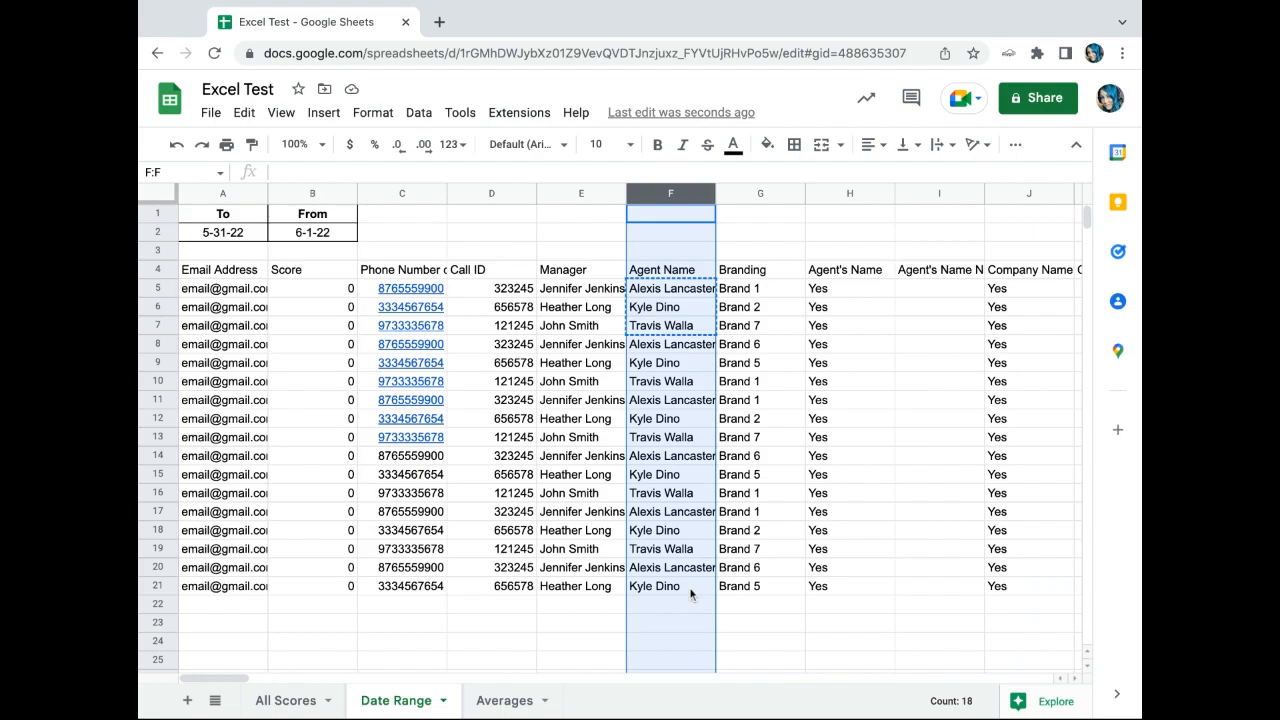
mouse_move(504, 700)
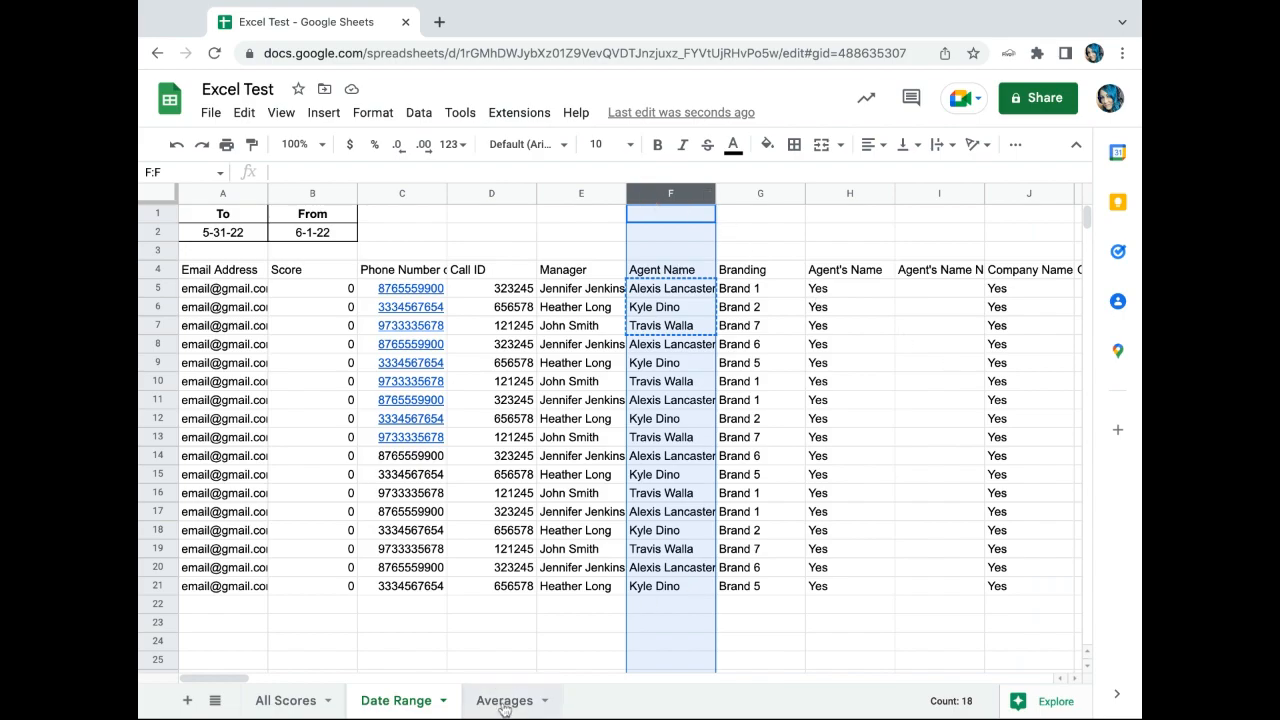
click(502, 700)
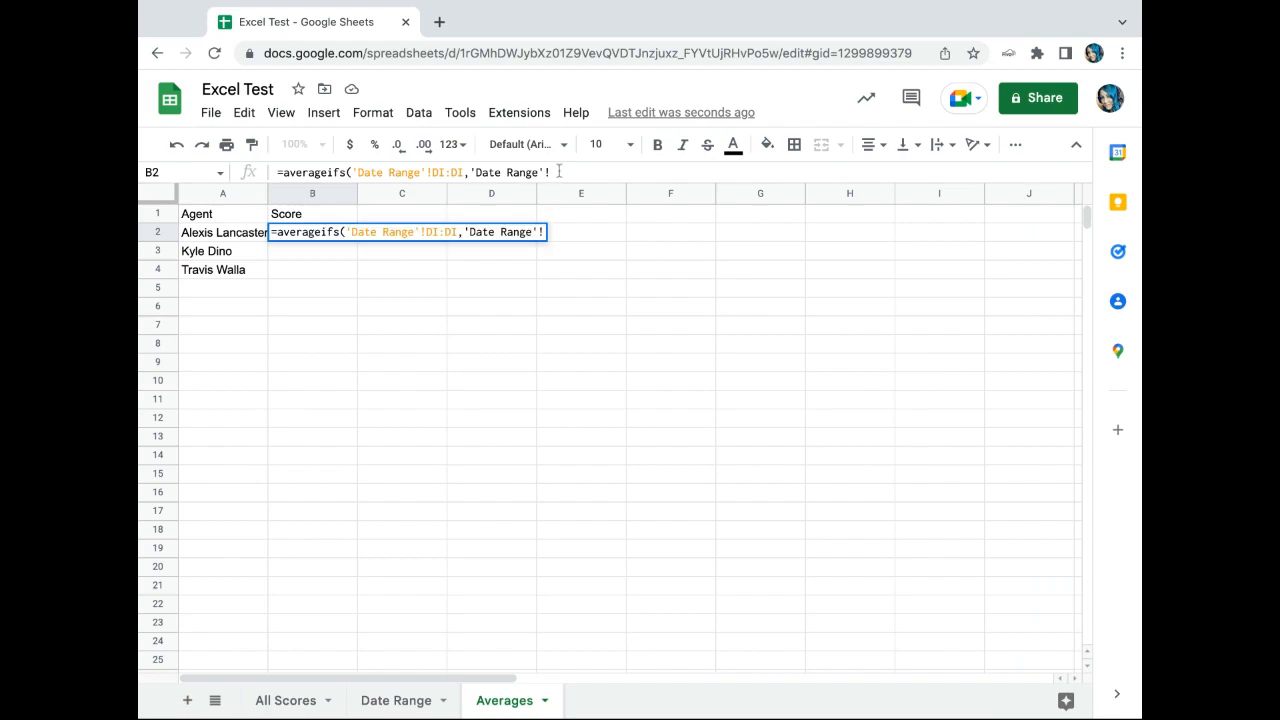
text(F:F)
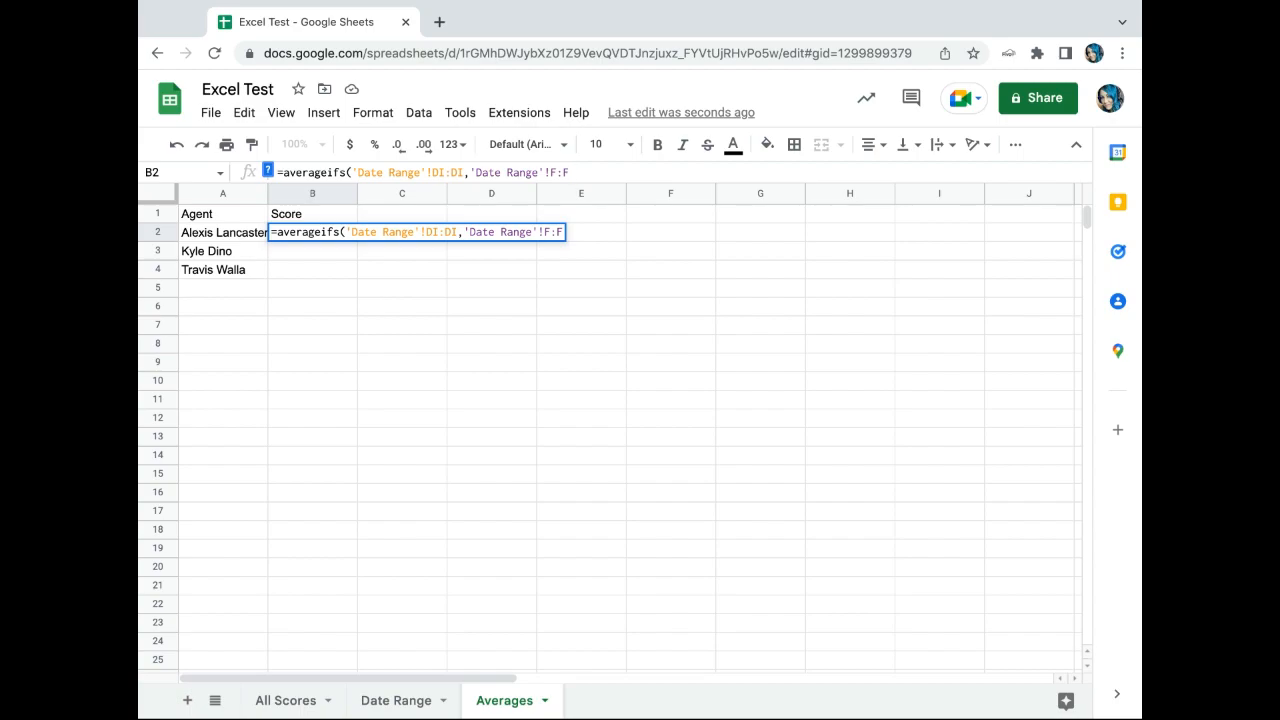
text(,)
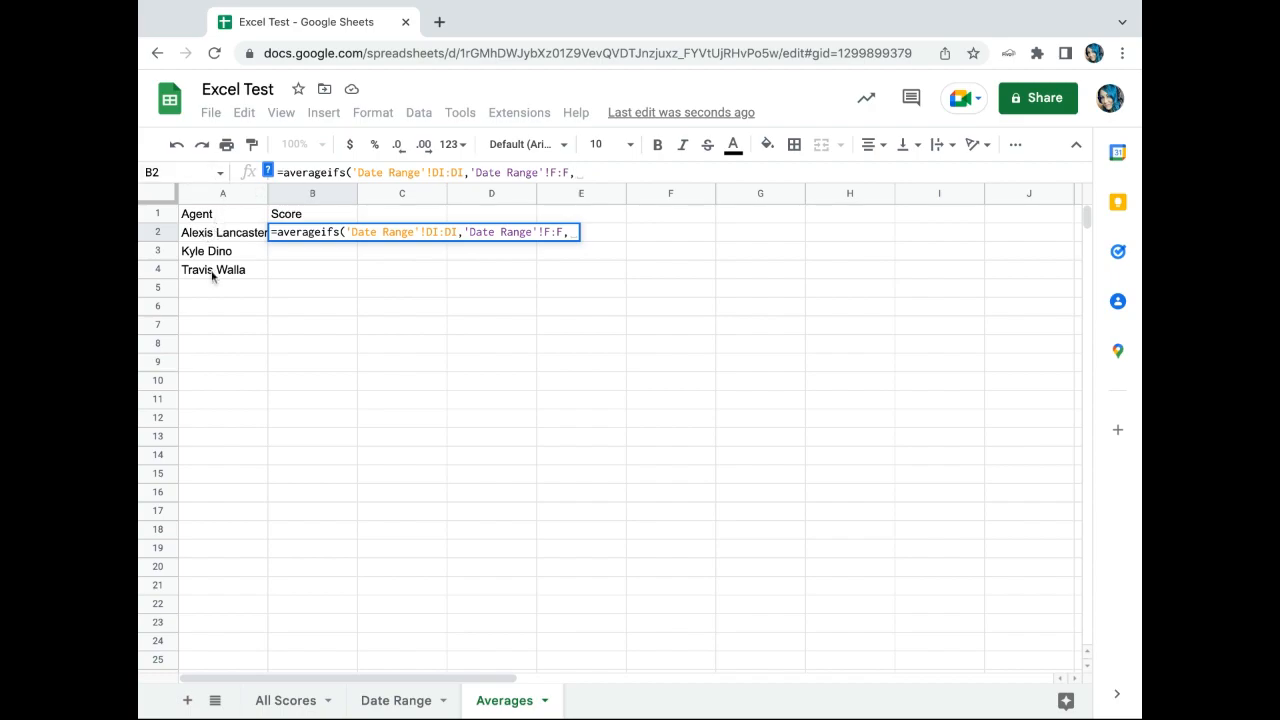
text(A2))
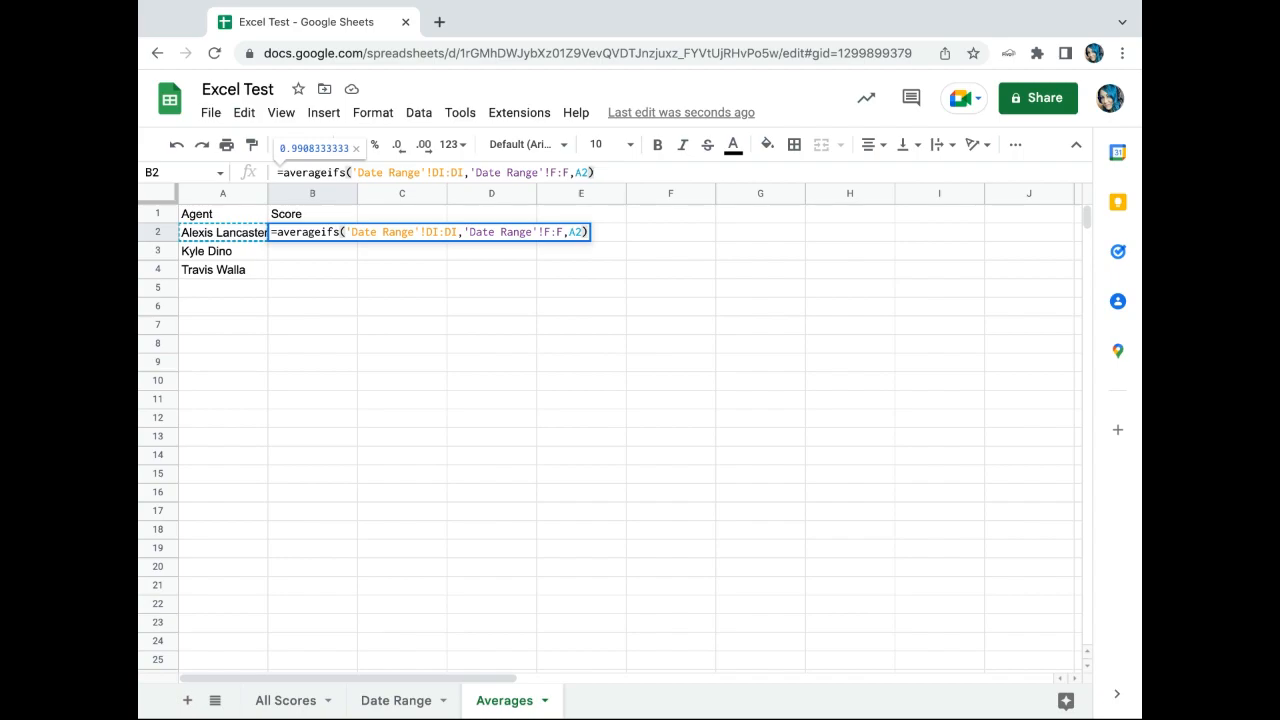
key(Enter)
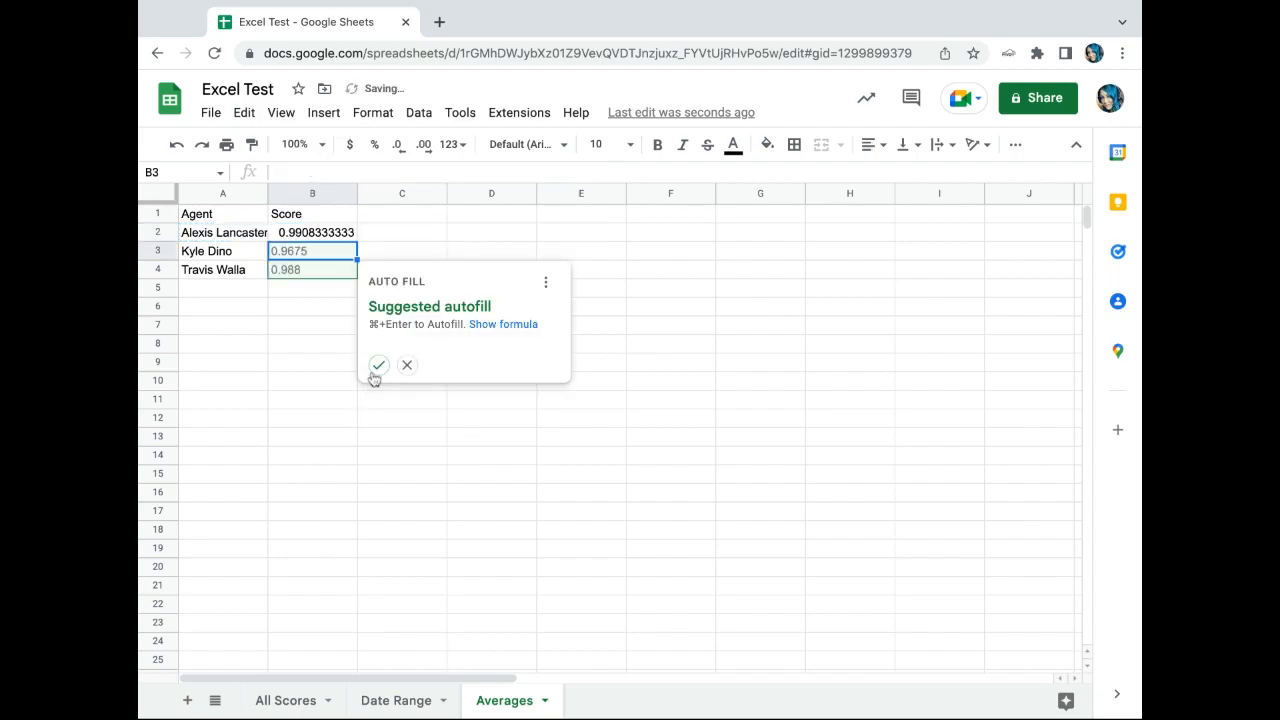
click(406, 364)
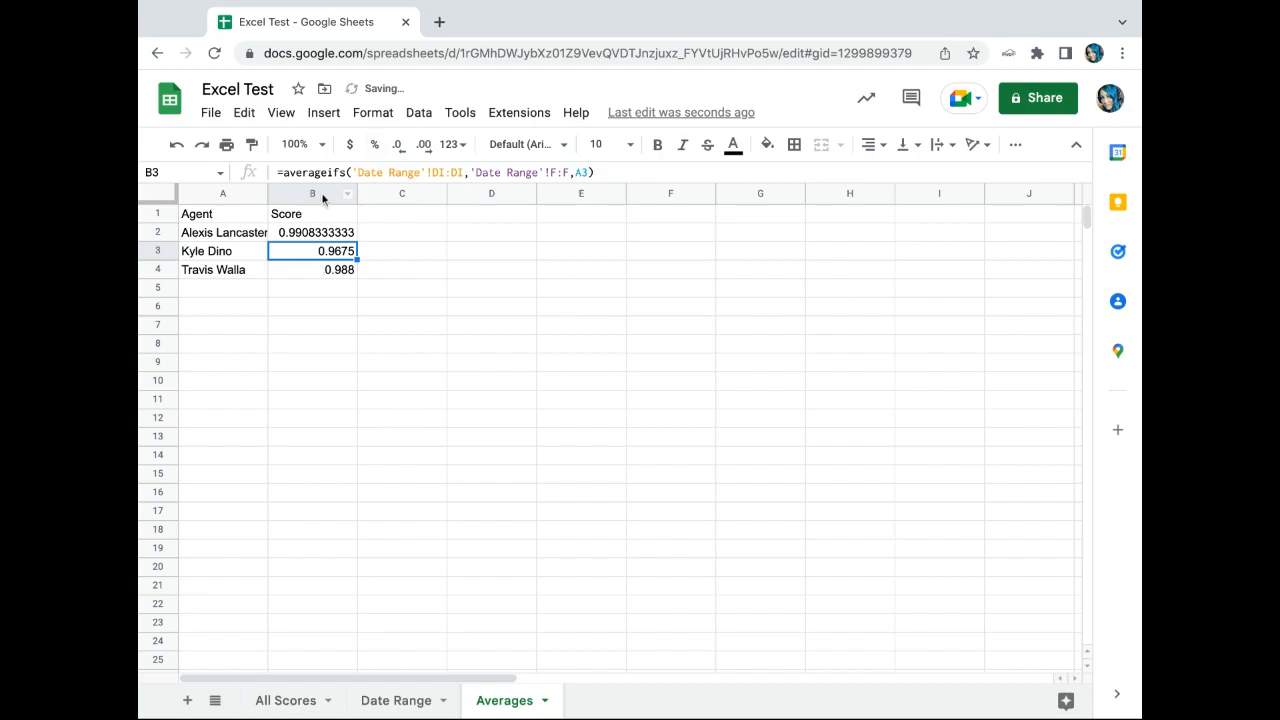
click(312, 192)
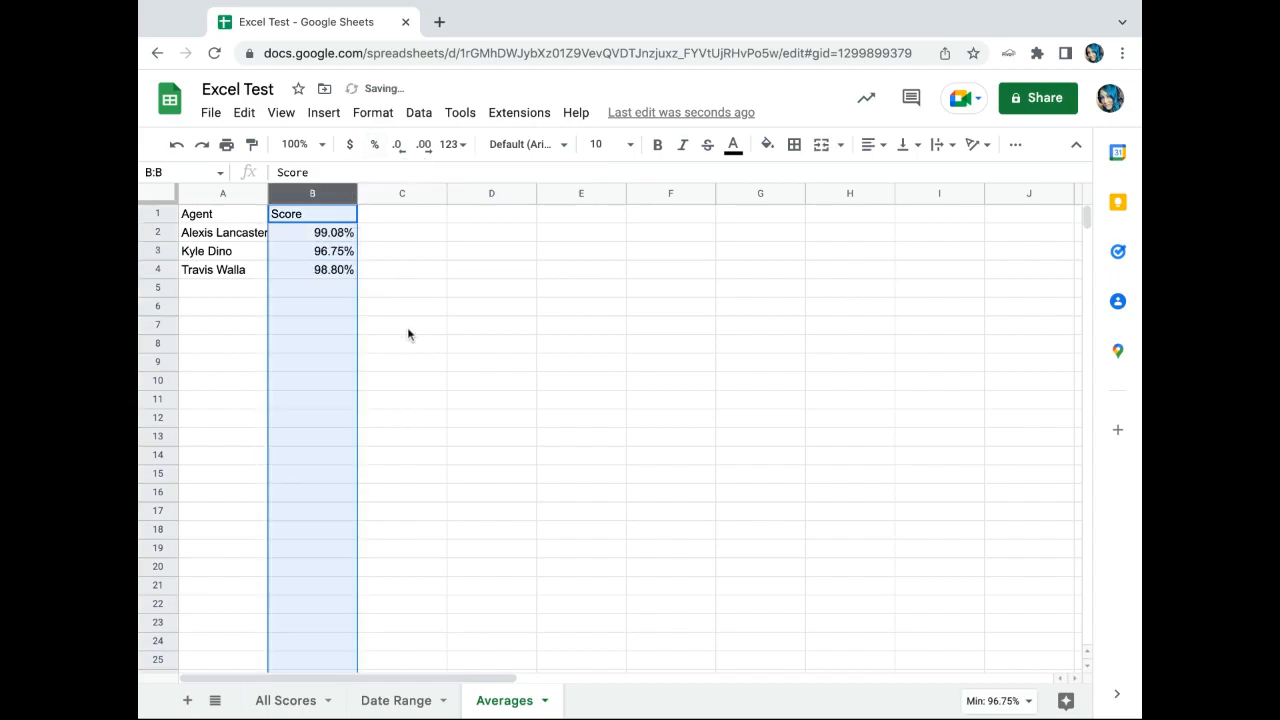
click(222, 192)
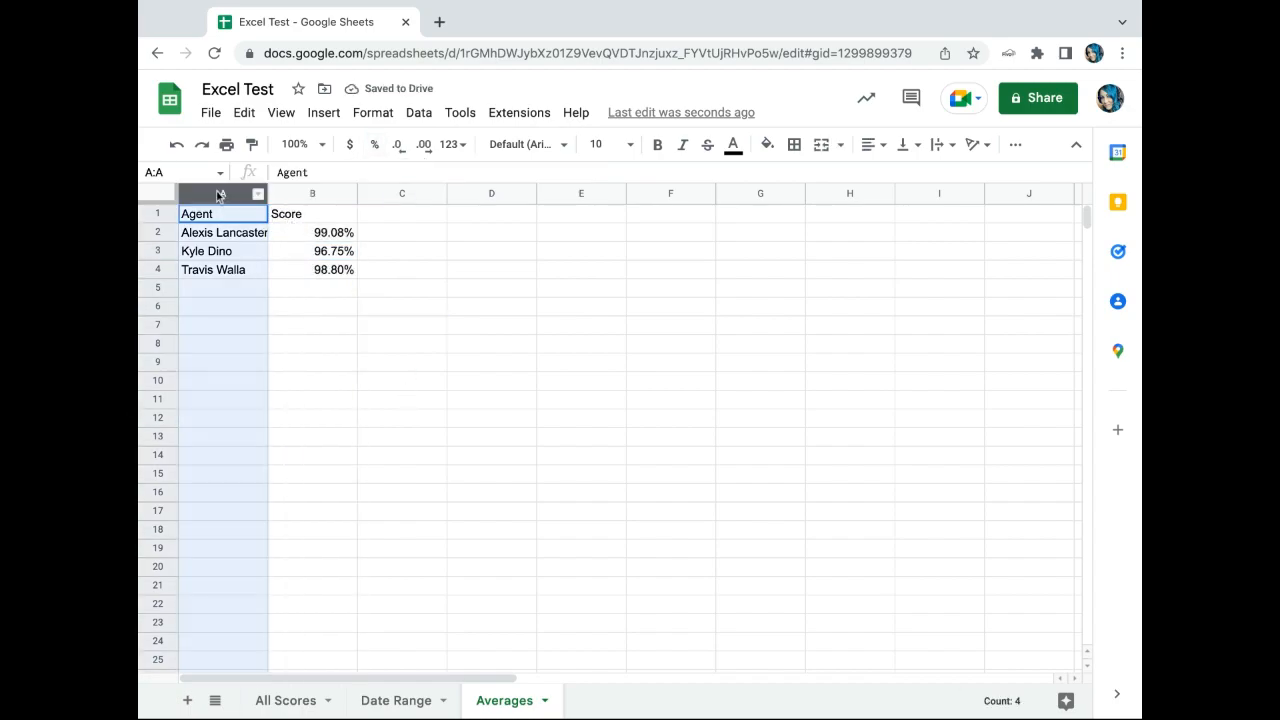
click(450, 144)
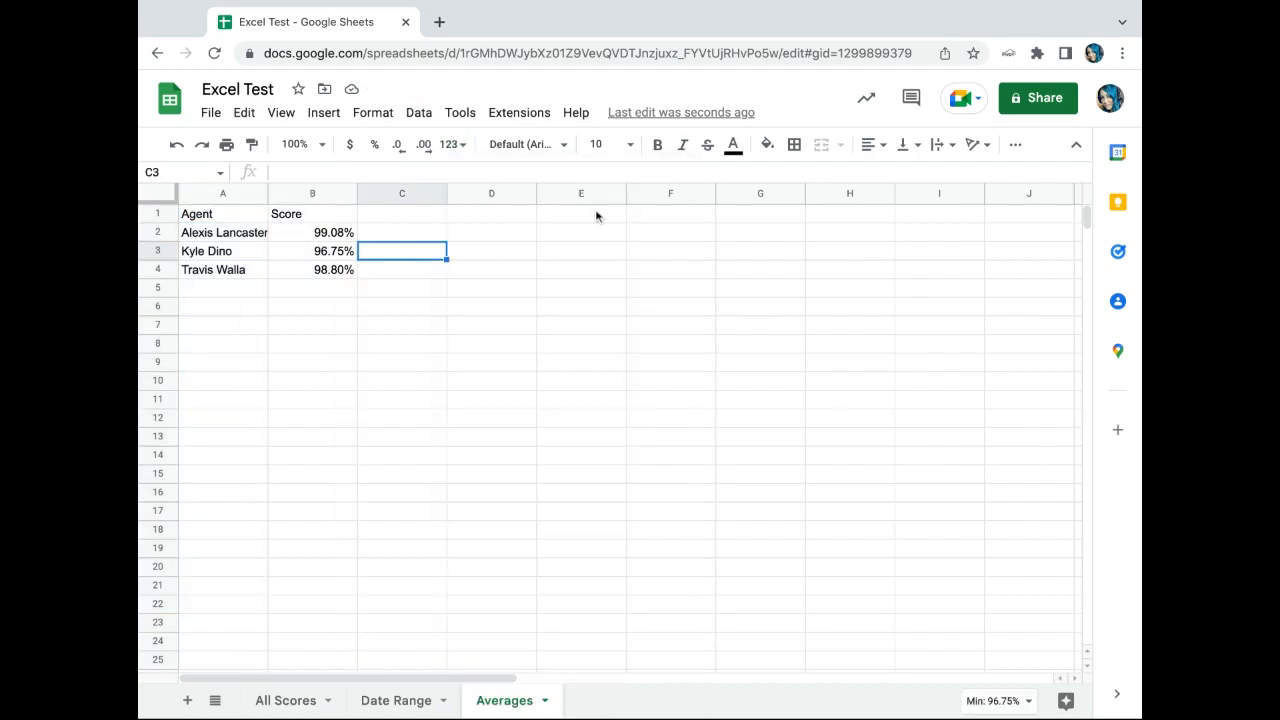
Center-align the Agent and Score columns, then switch to the Date Range sheet
click(222, 192)
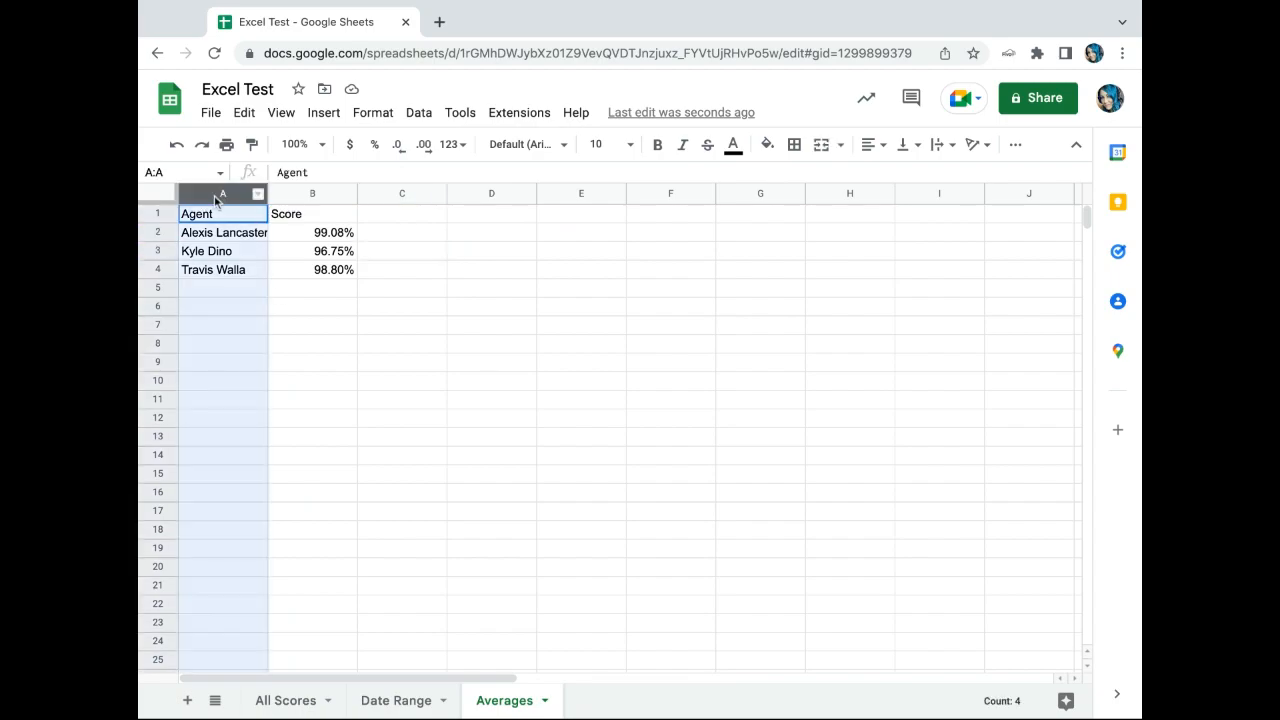
click(868, 144)
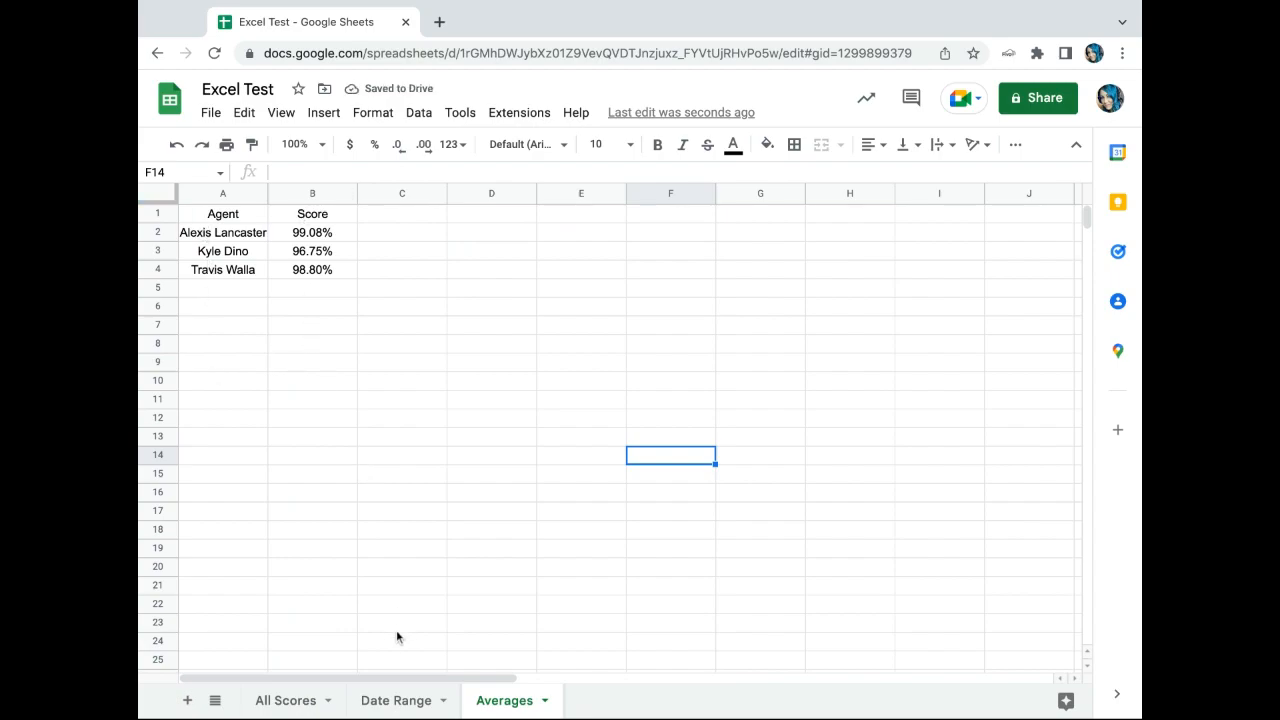
click(394, 700)
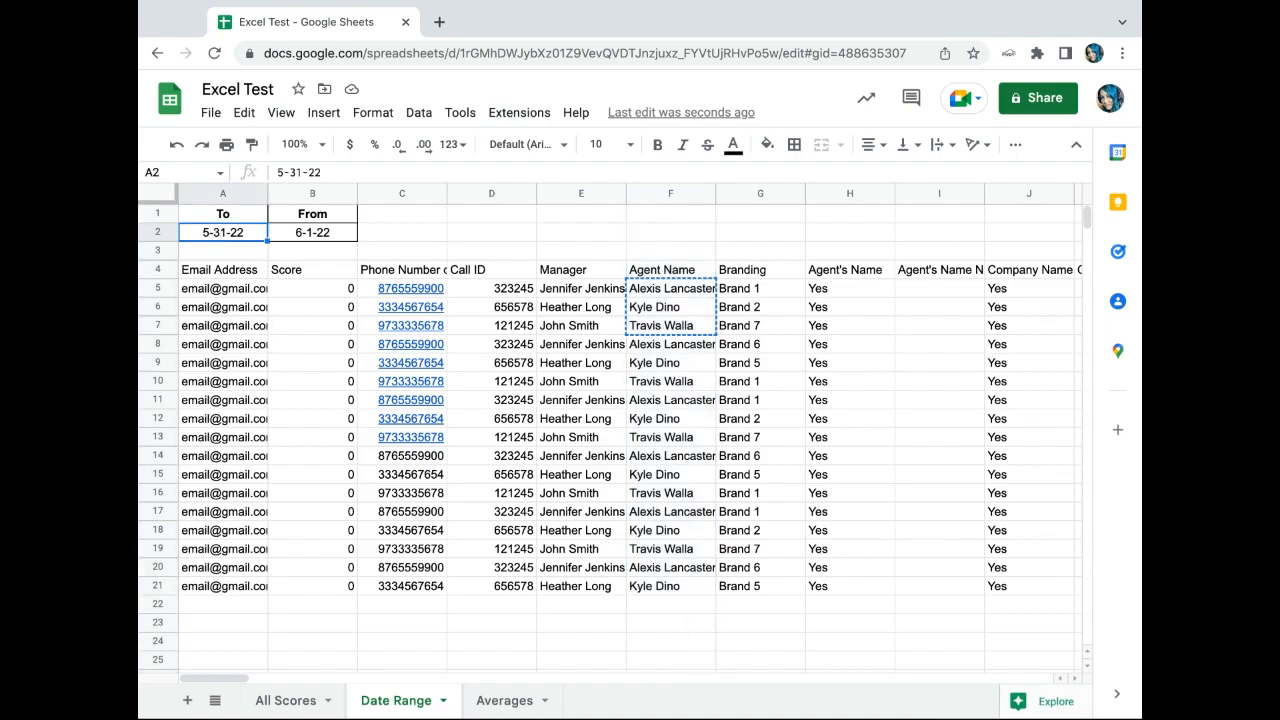
text(5-1)
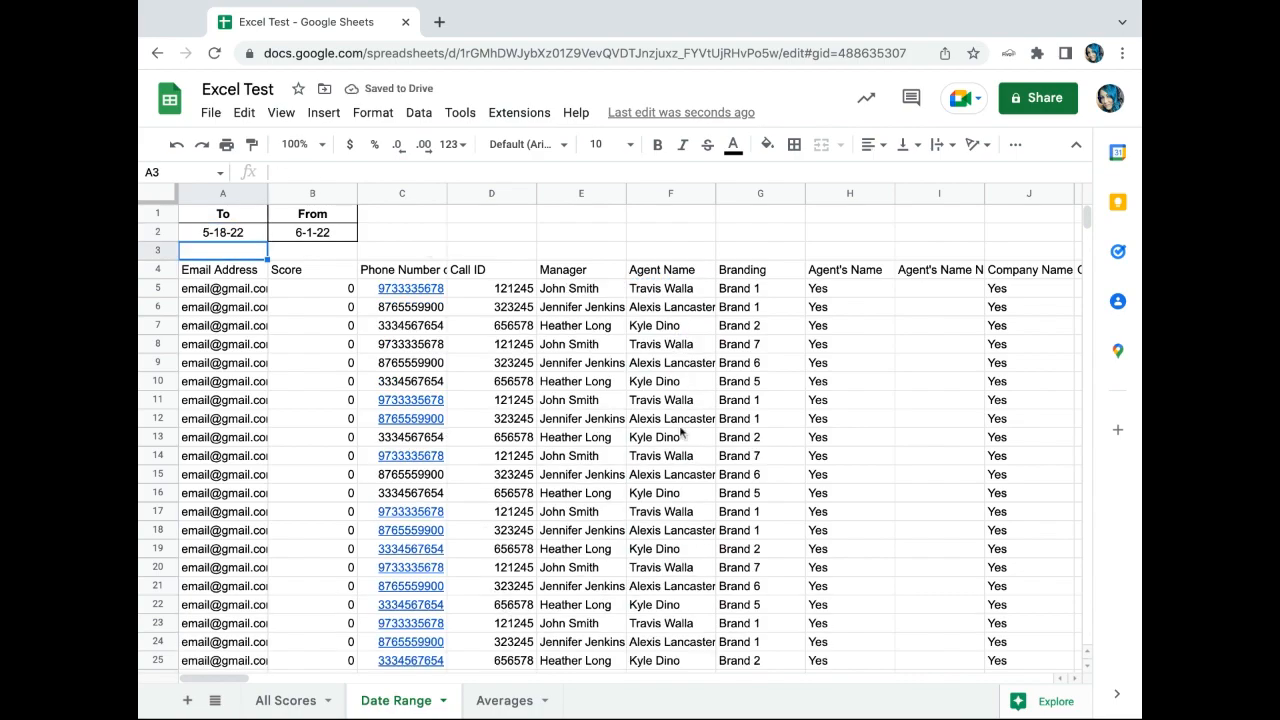
mouse_move(520, 700)
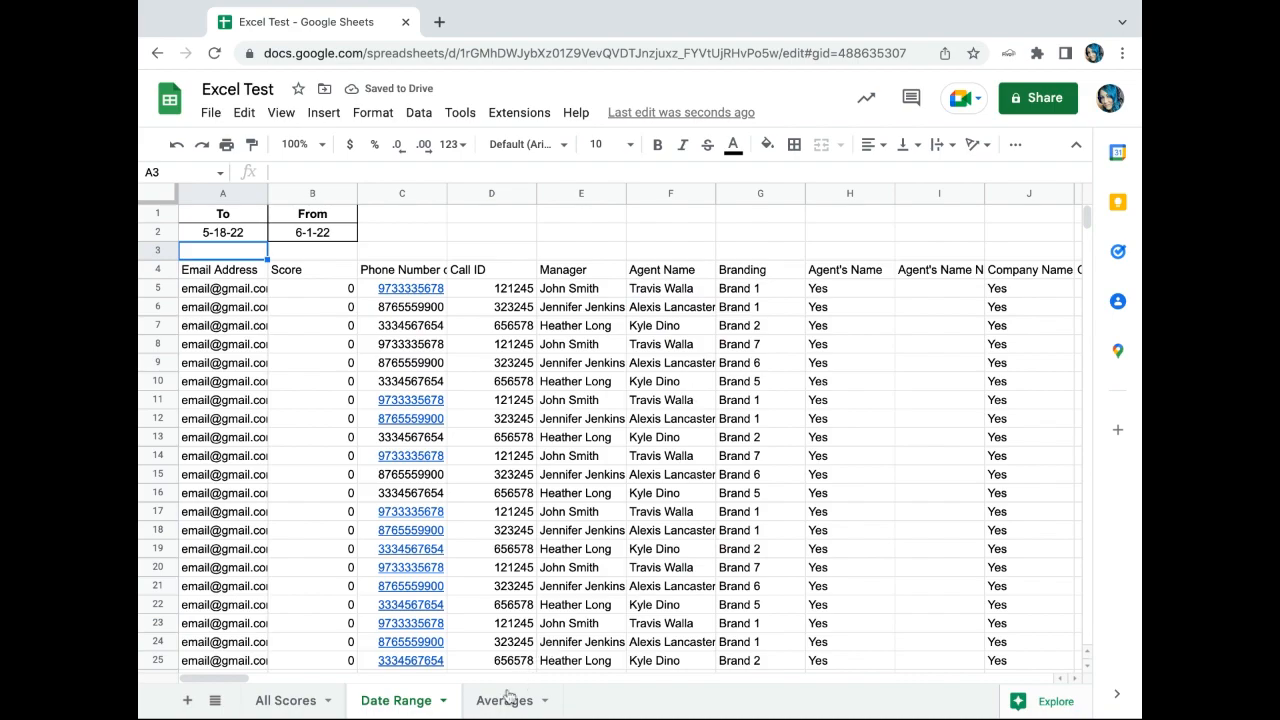
click(504, 700)
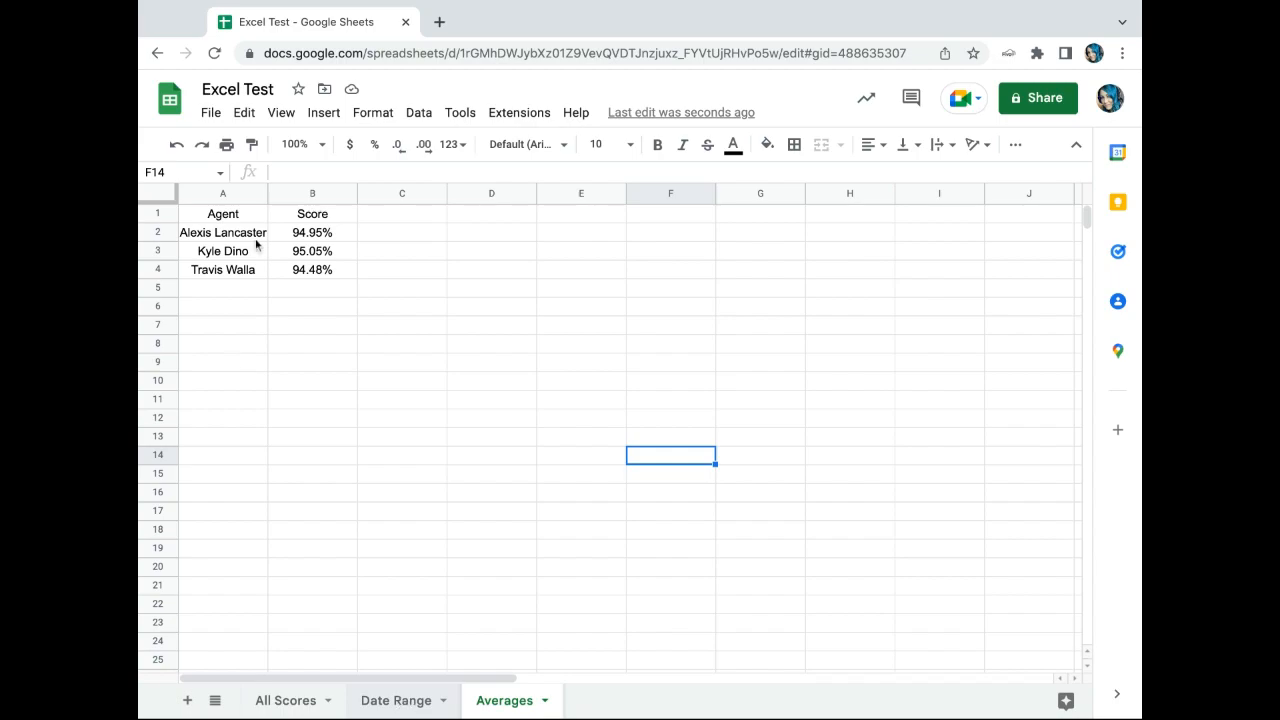
click(396, 700)
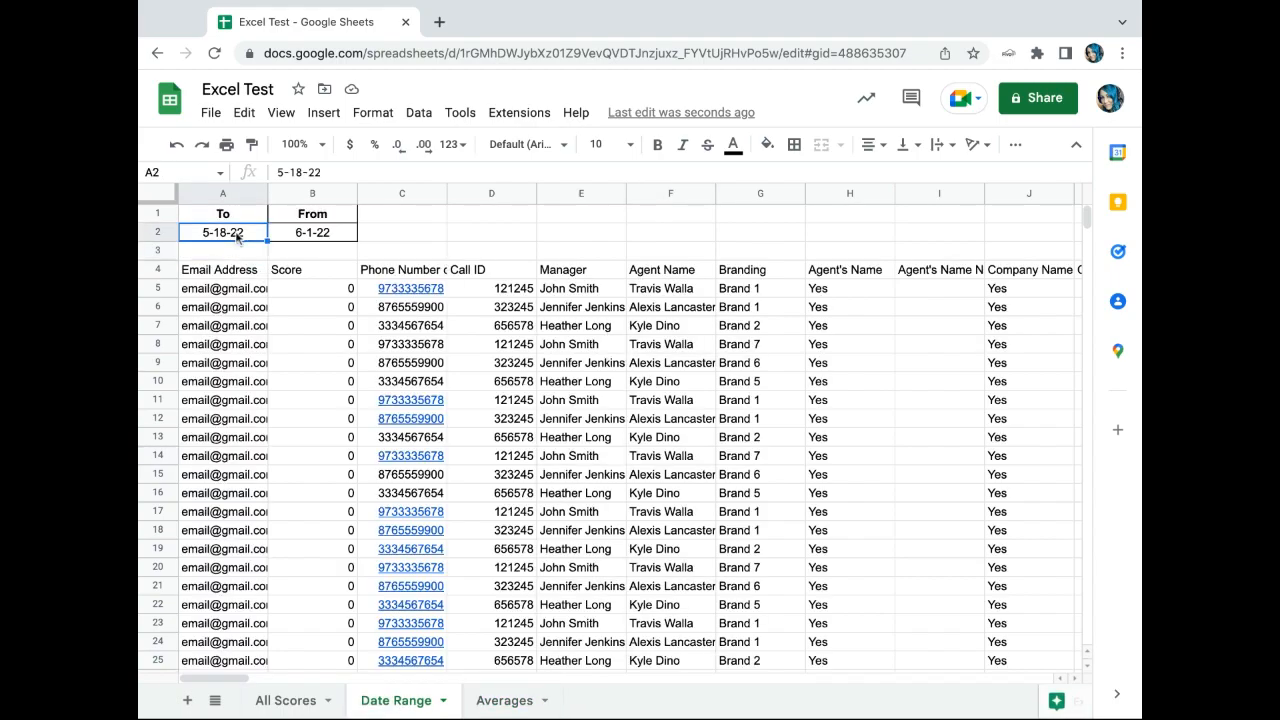
text(5-31-2)
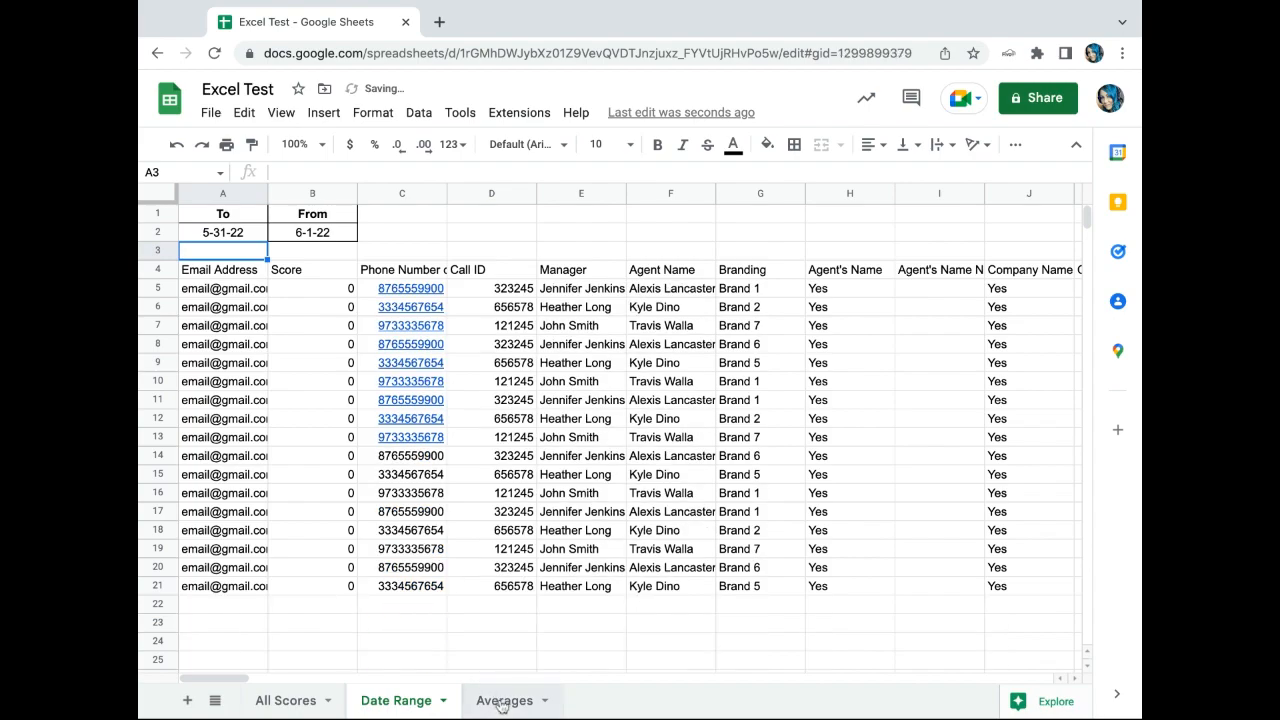
Check the From date on Date Range and return to Averages showing 99.08%, 96.75% and 98.80%
click(504, 700)
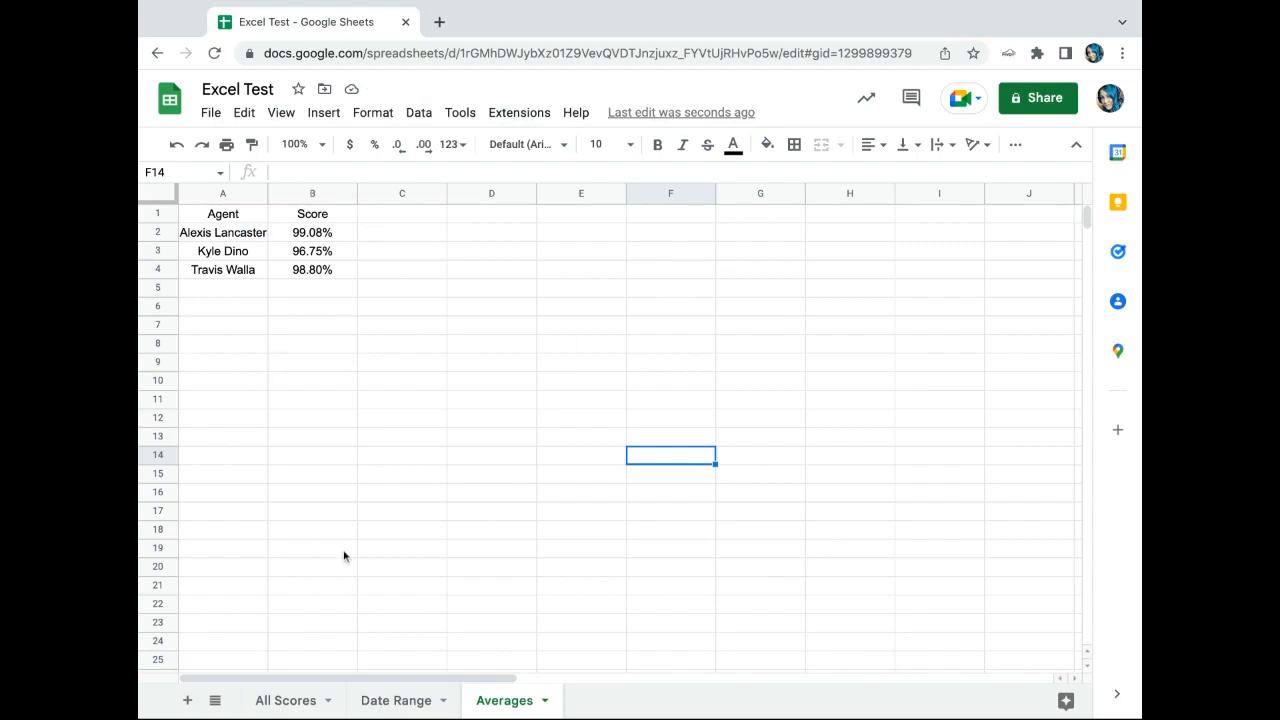
mouse_move(488, 548)
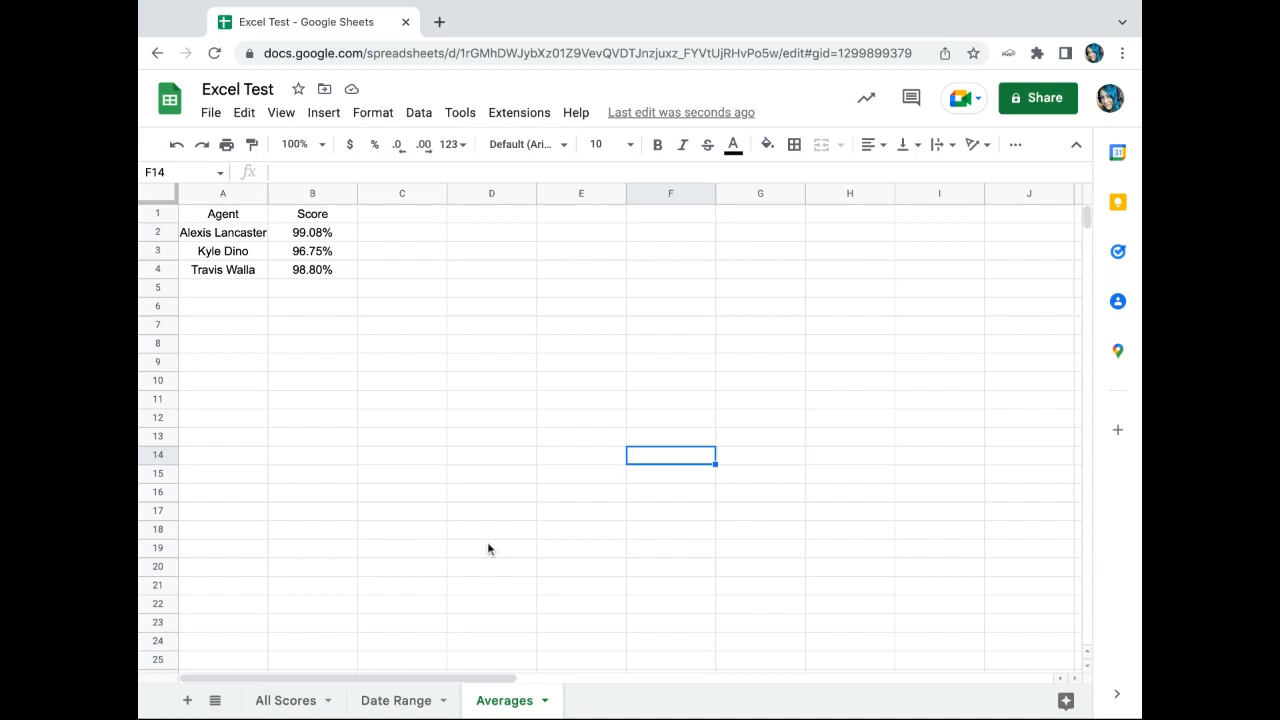
click(396, 700)
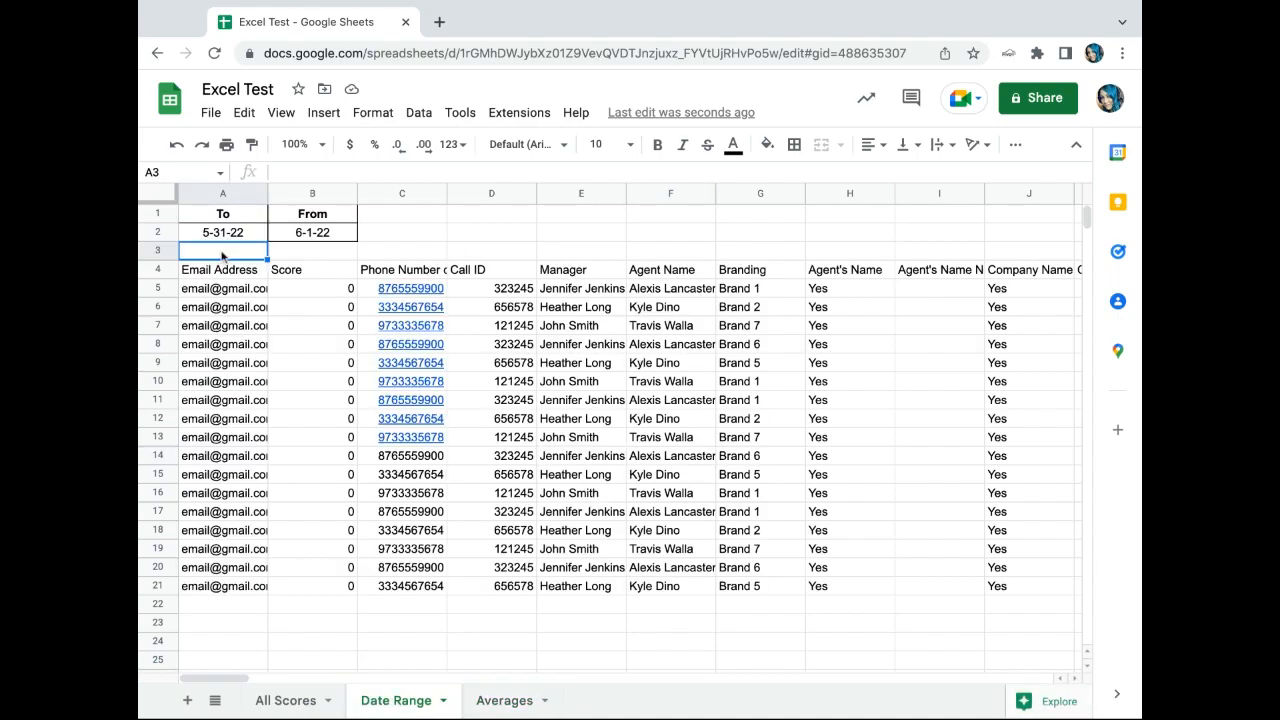
click(312, 232)
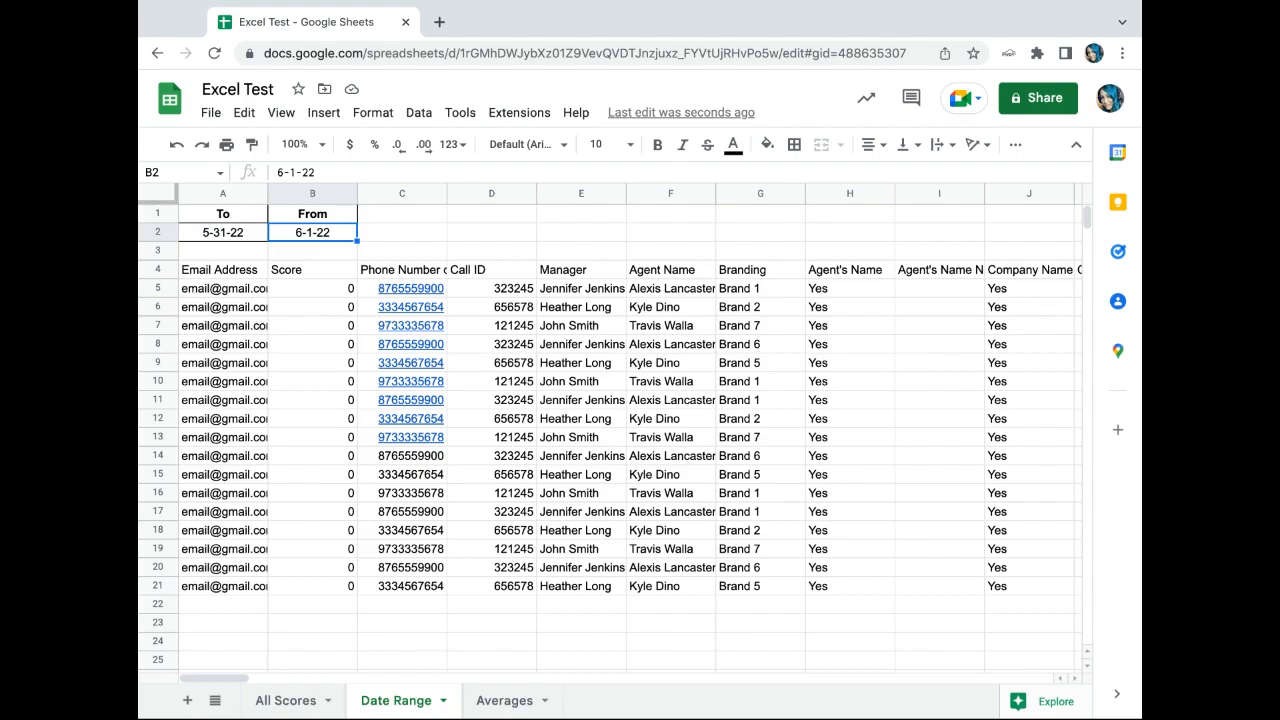
click(500, 700)
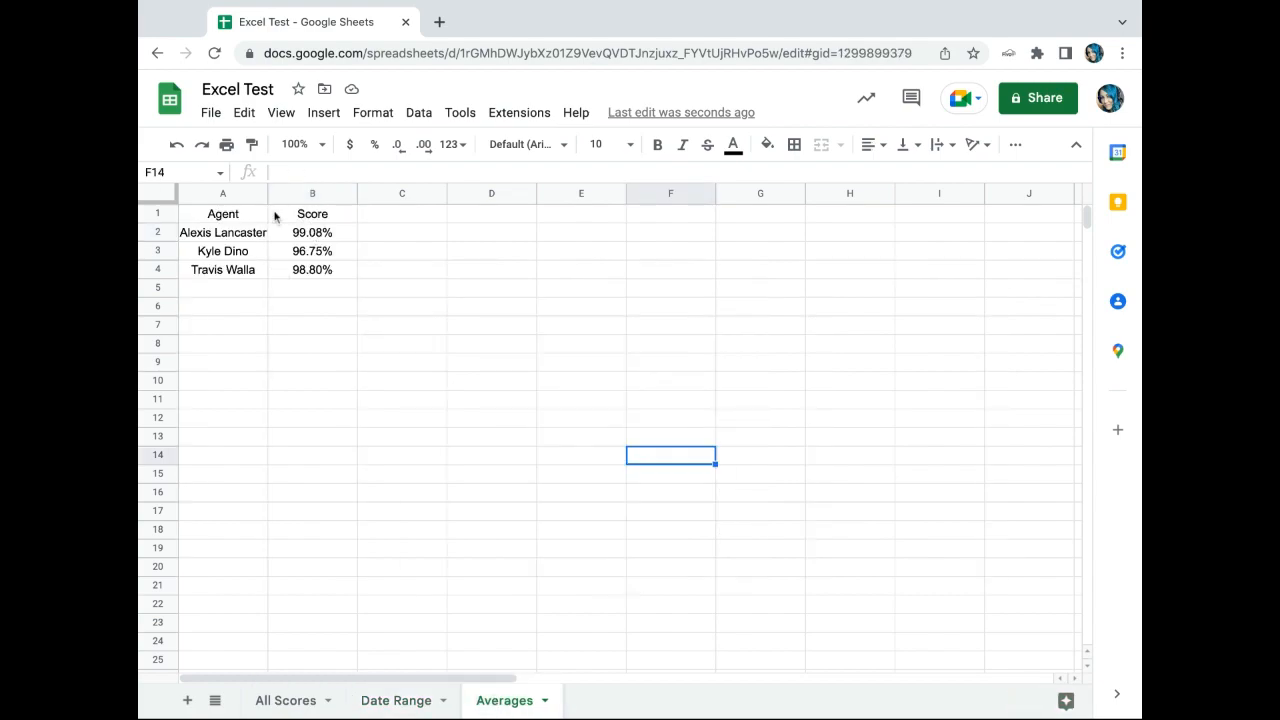
mouse_move(308, 702)
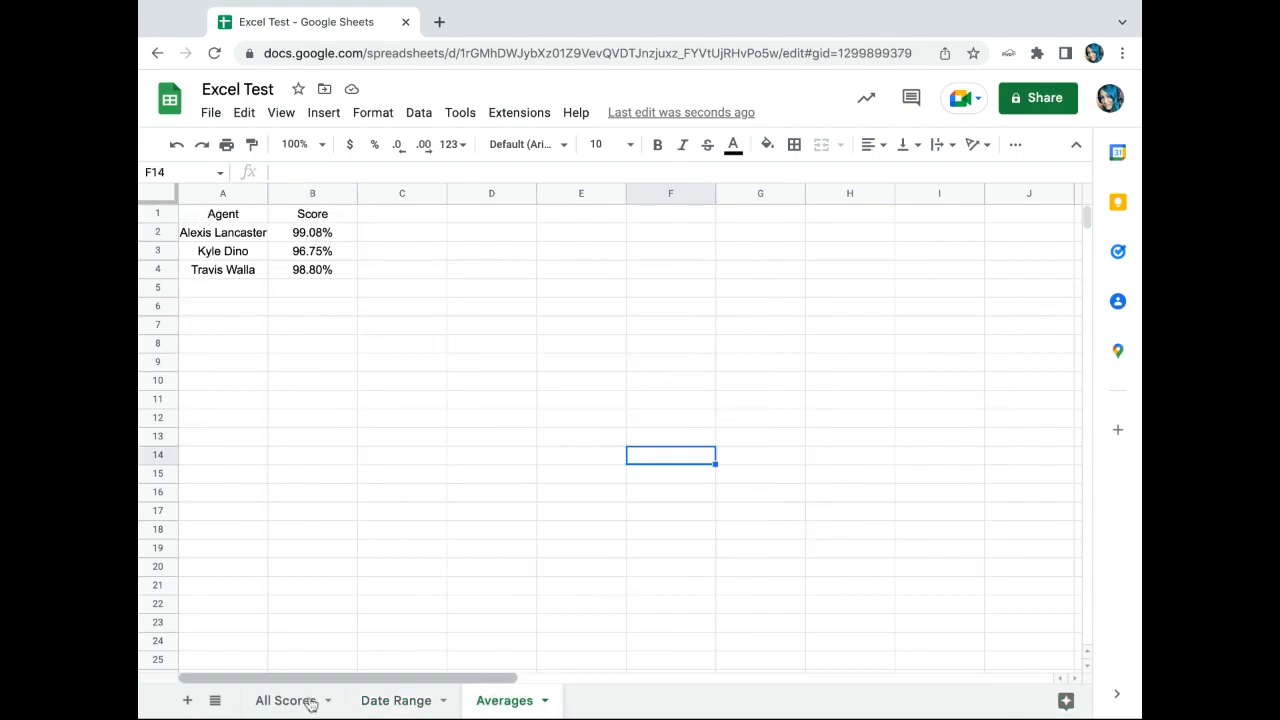
mouse_move(530, 460)
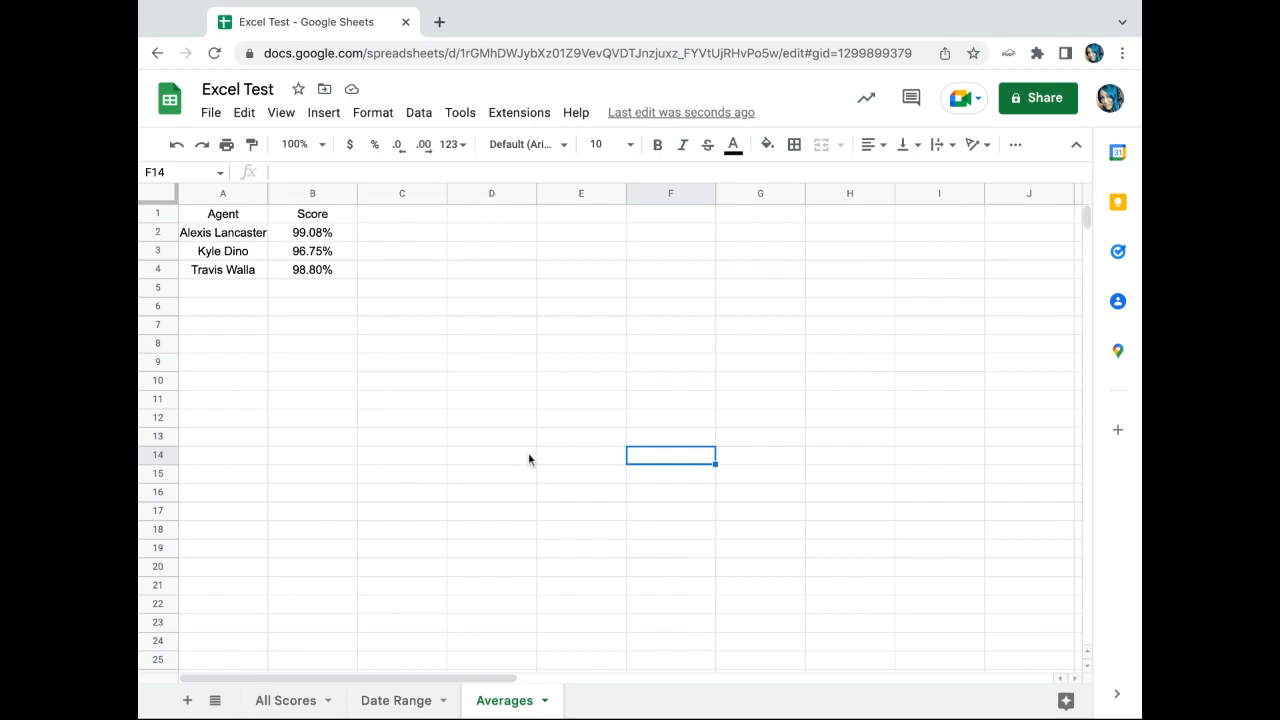
mouse_move(562, 26)
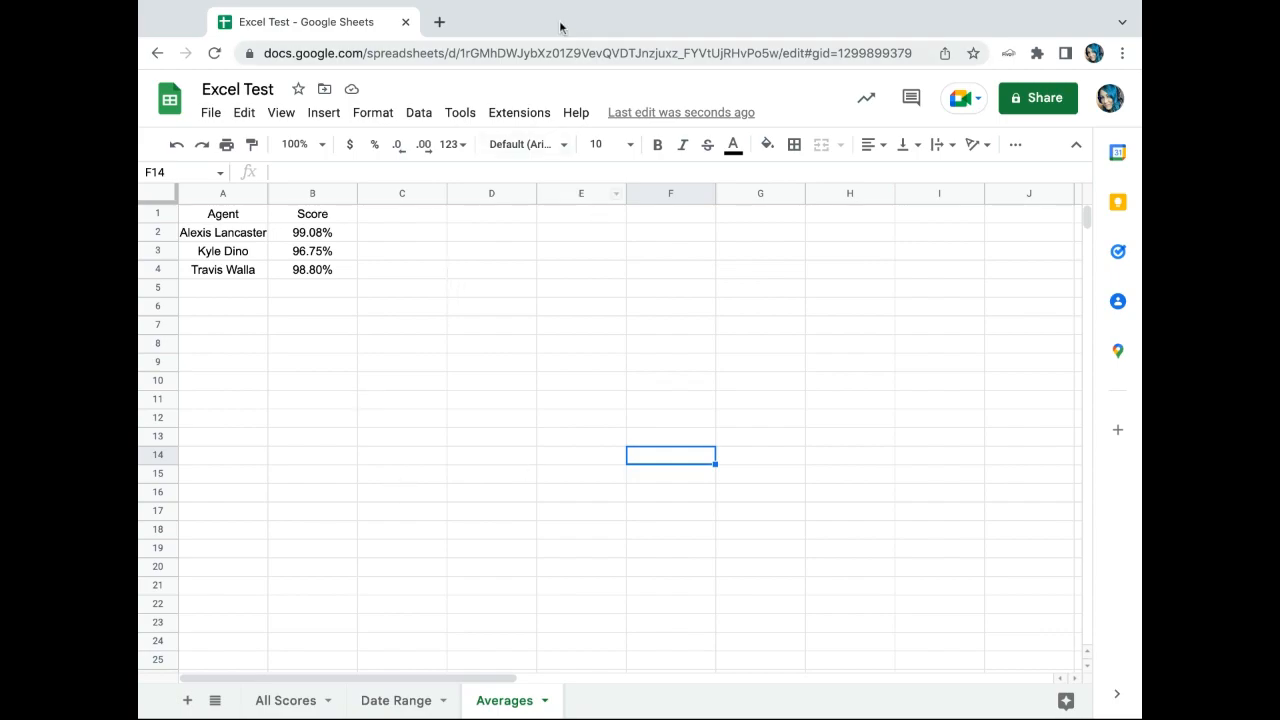